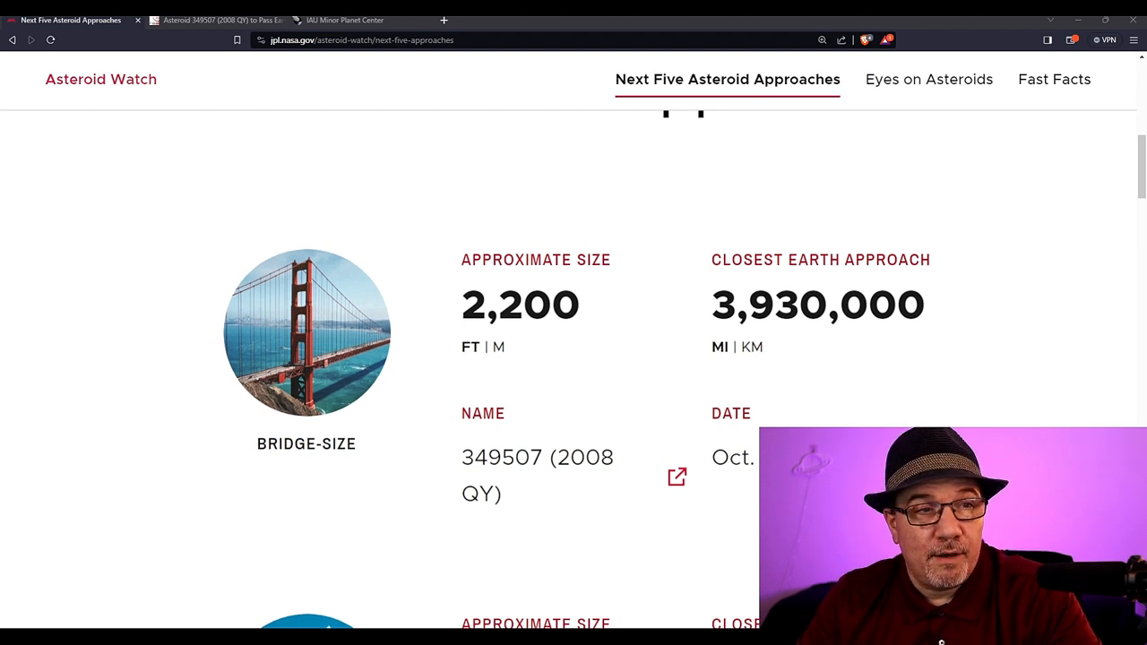
scroll(down, 3)
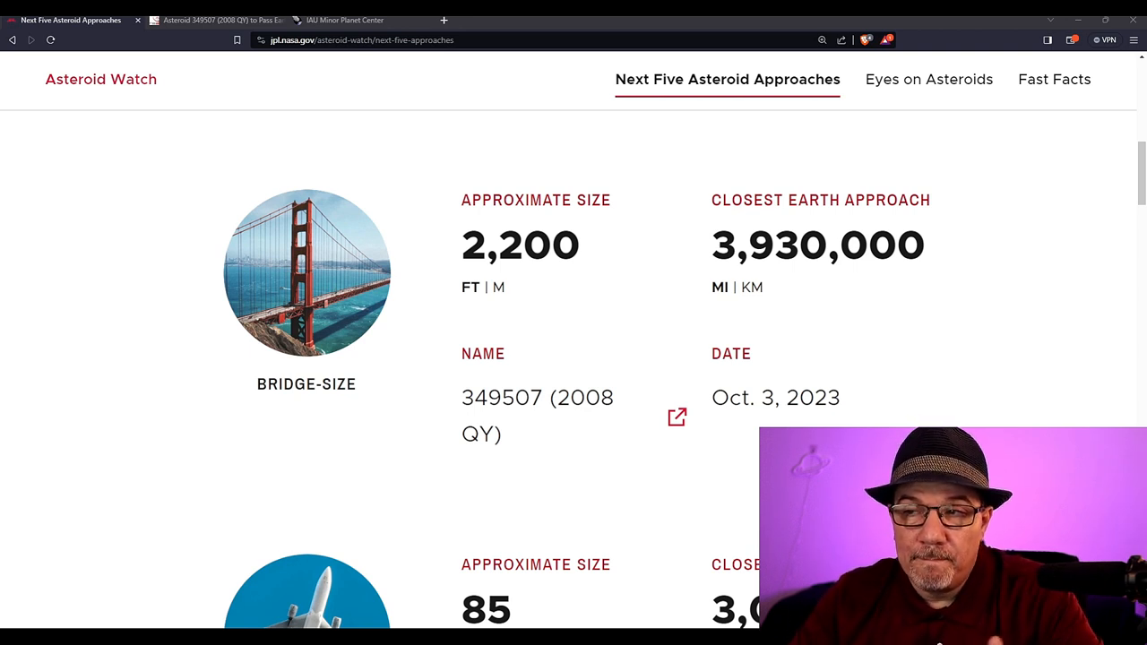
click(345, 20)
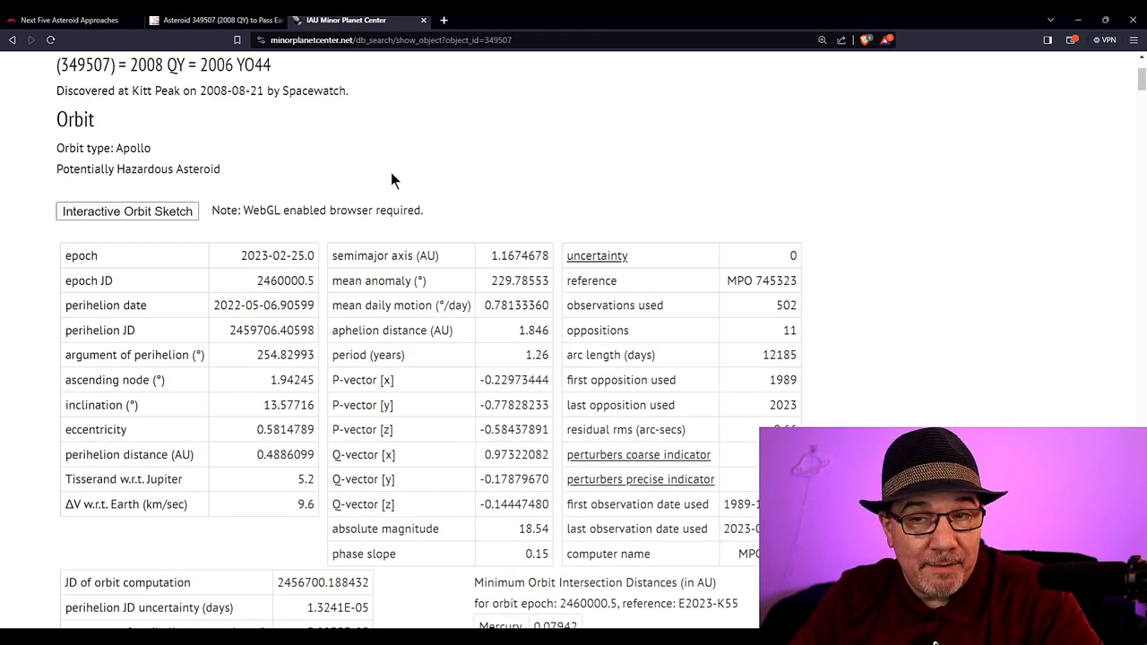
mouse_move(365, 165)
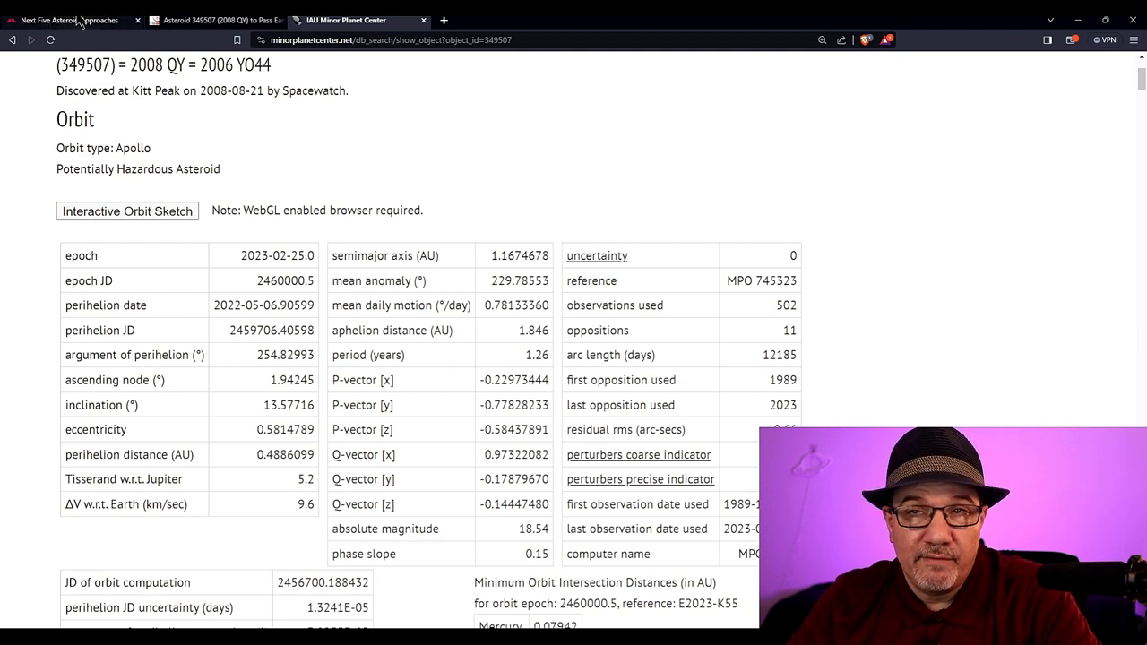
click(69, 19)
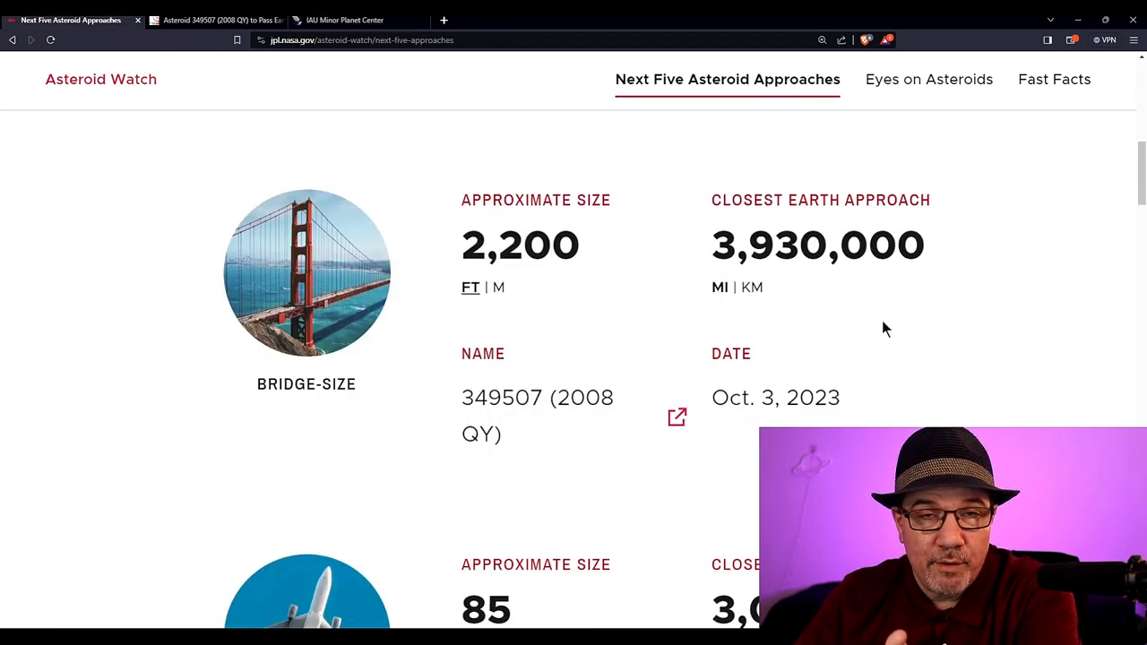
mouse_move(780, 356)
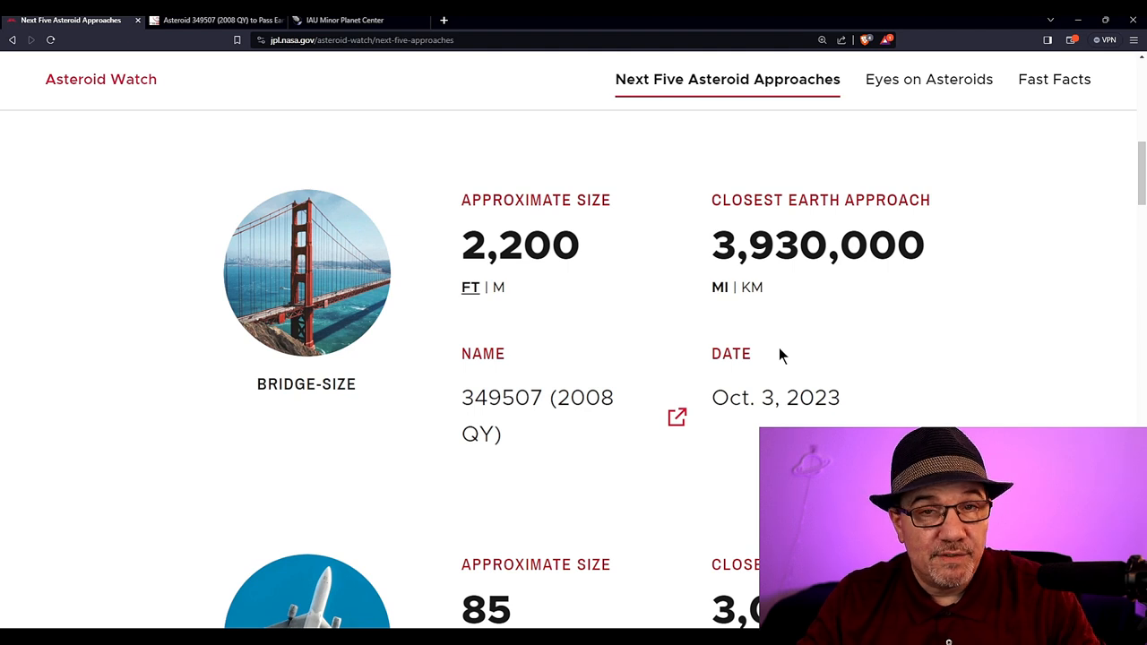
mouse_move(726, 374)
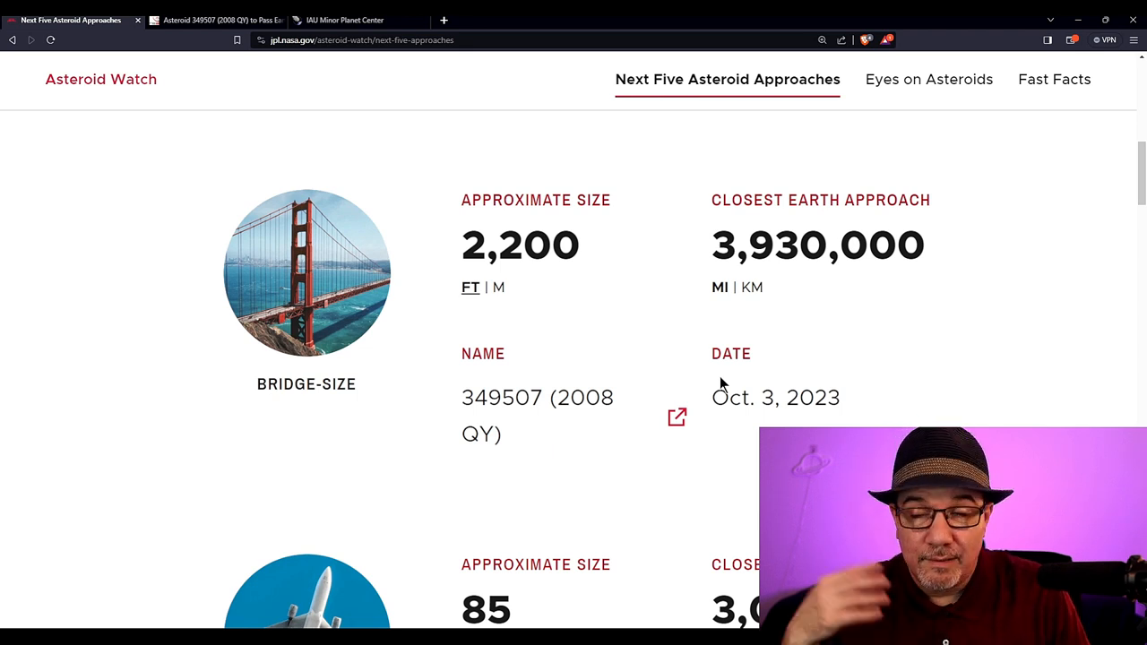
mouse_move(727, 511)
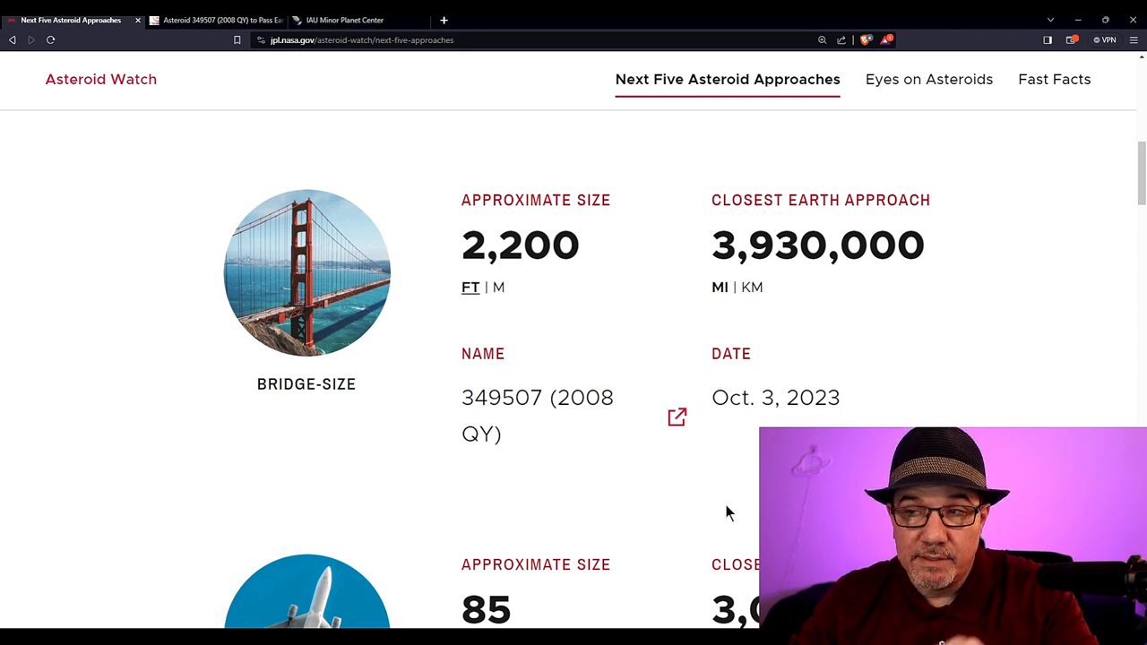
scroll(down, 3)
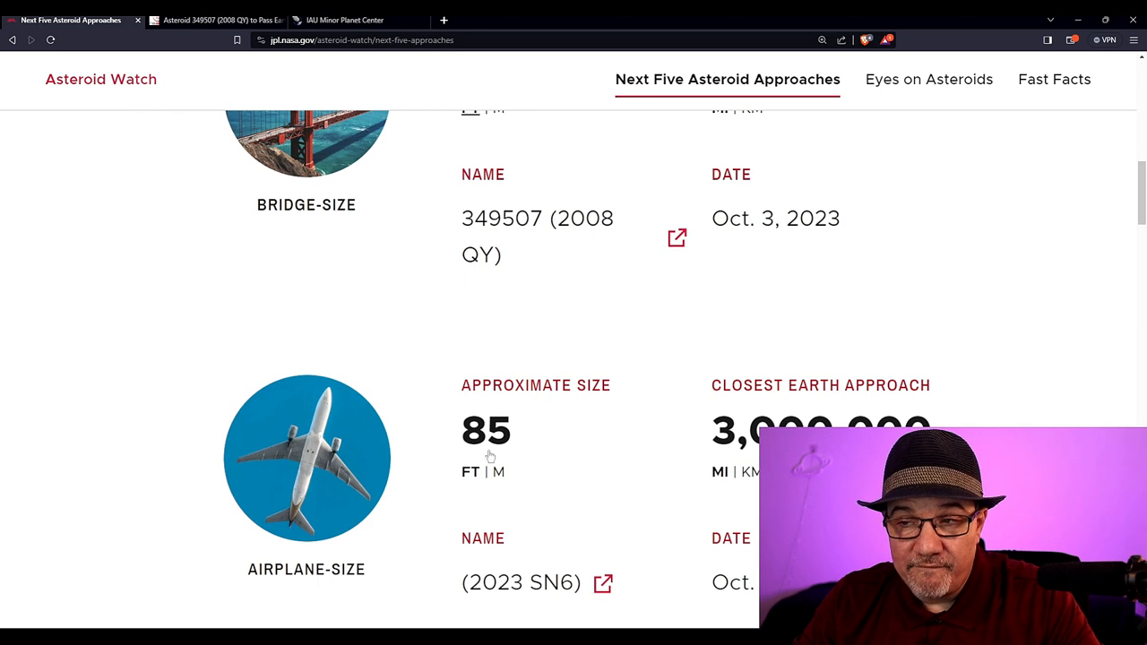
mouse_move(742, 511)
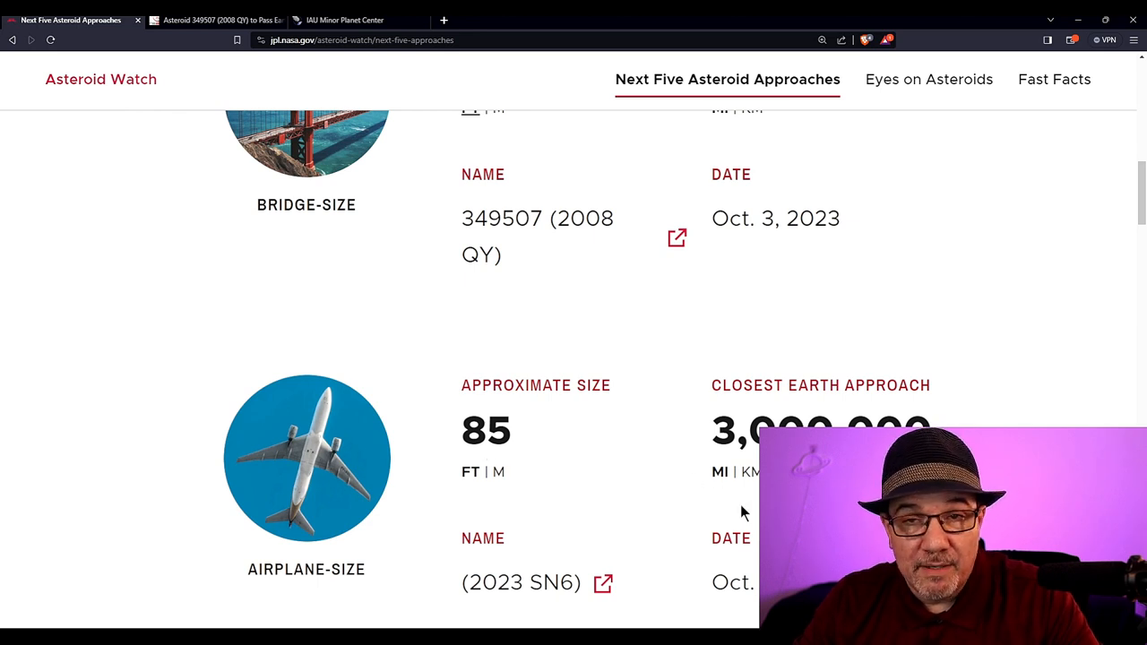
scroll(down, 3)
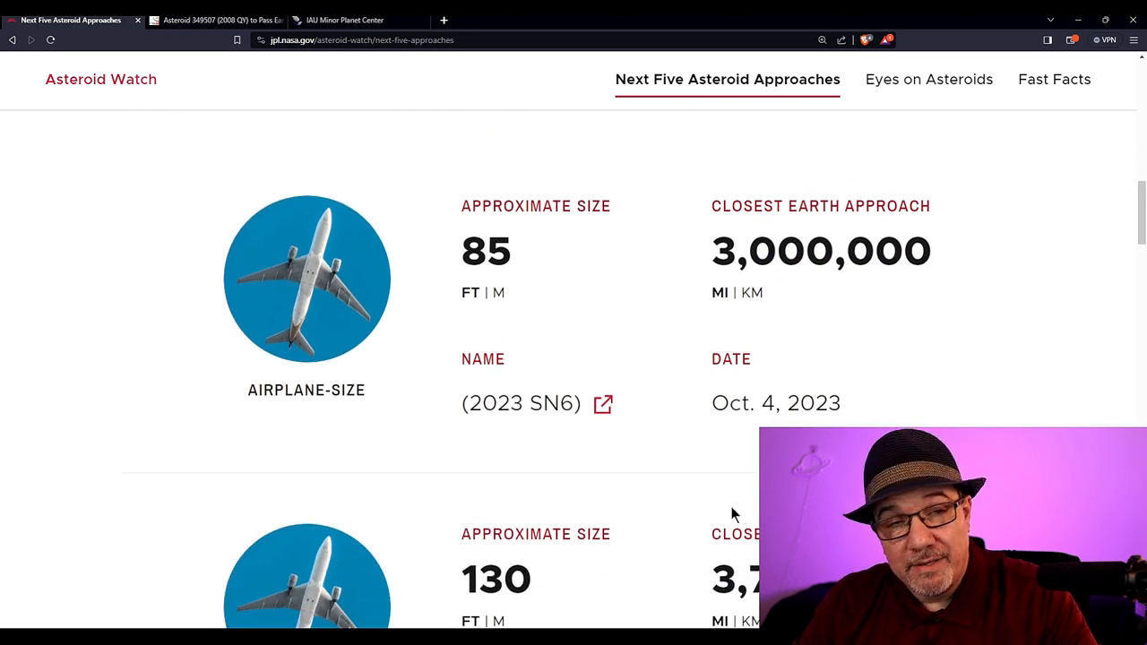
scroll(up, 3)
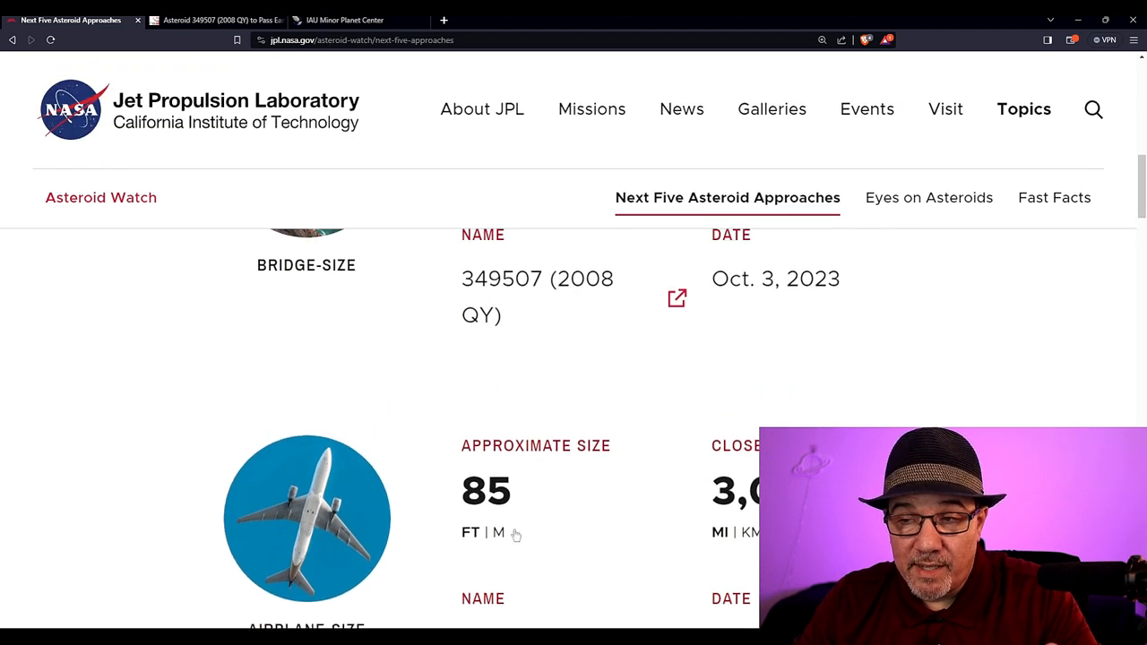
mouse_move(505, 538)
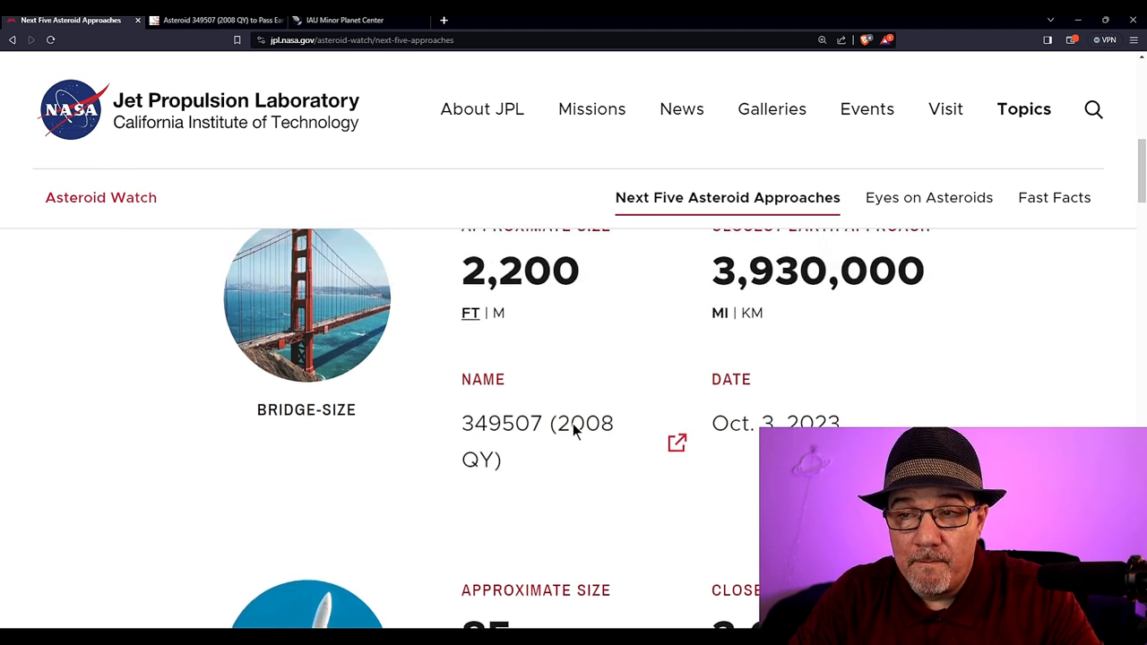
scroll(up, 3)
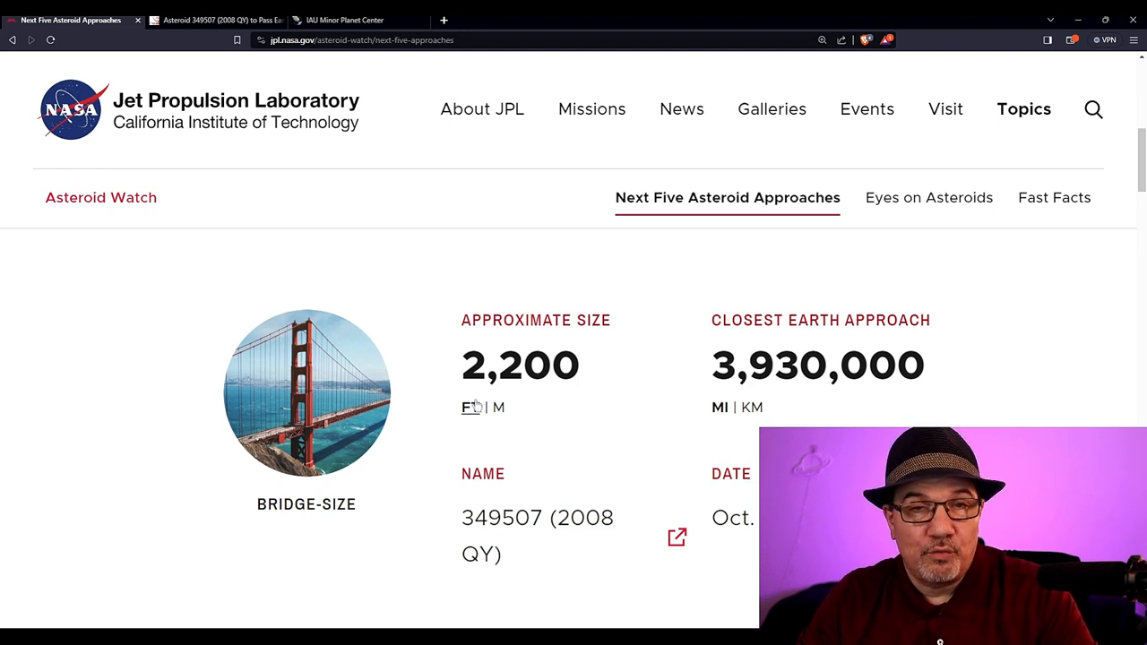
mouse_move(414, 410)
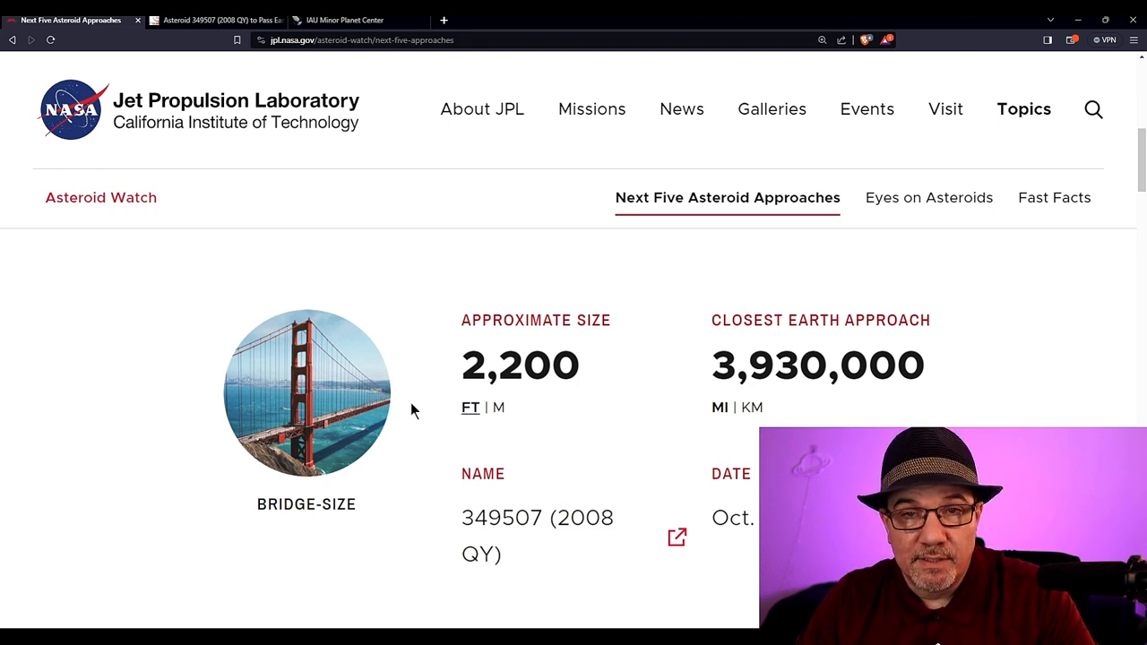
mouse_move(329, 428)
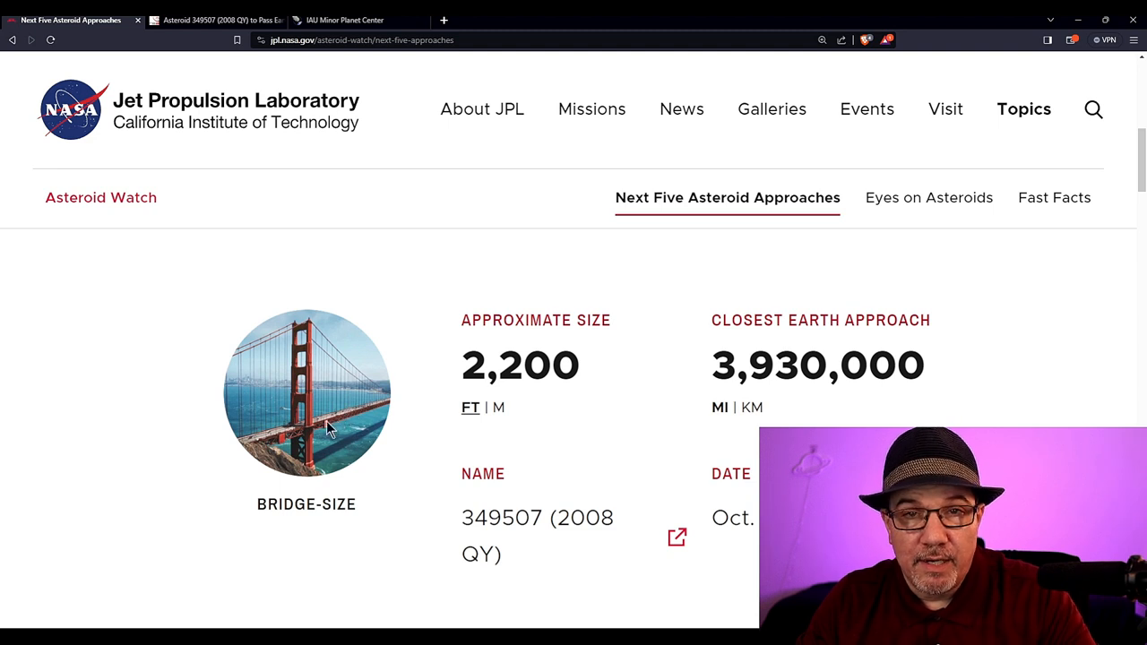
mouse_move(118, 567)
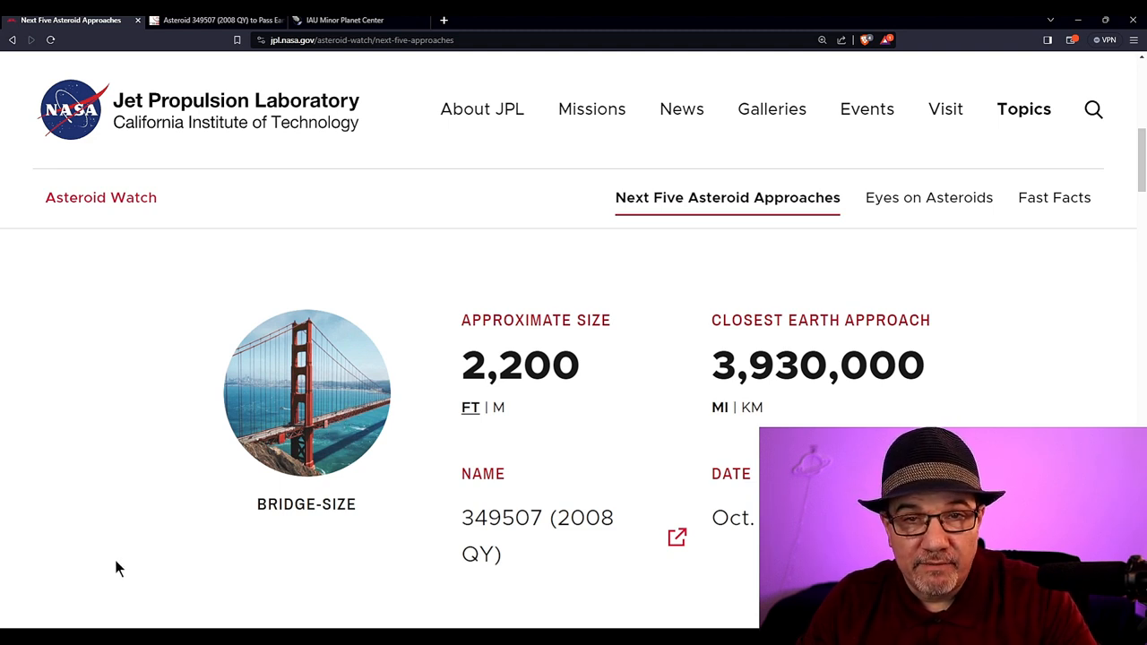
mouse_move(127, 583)
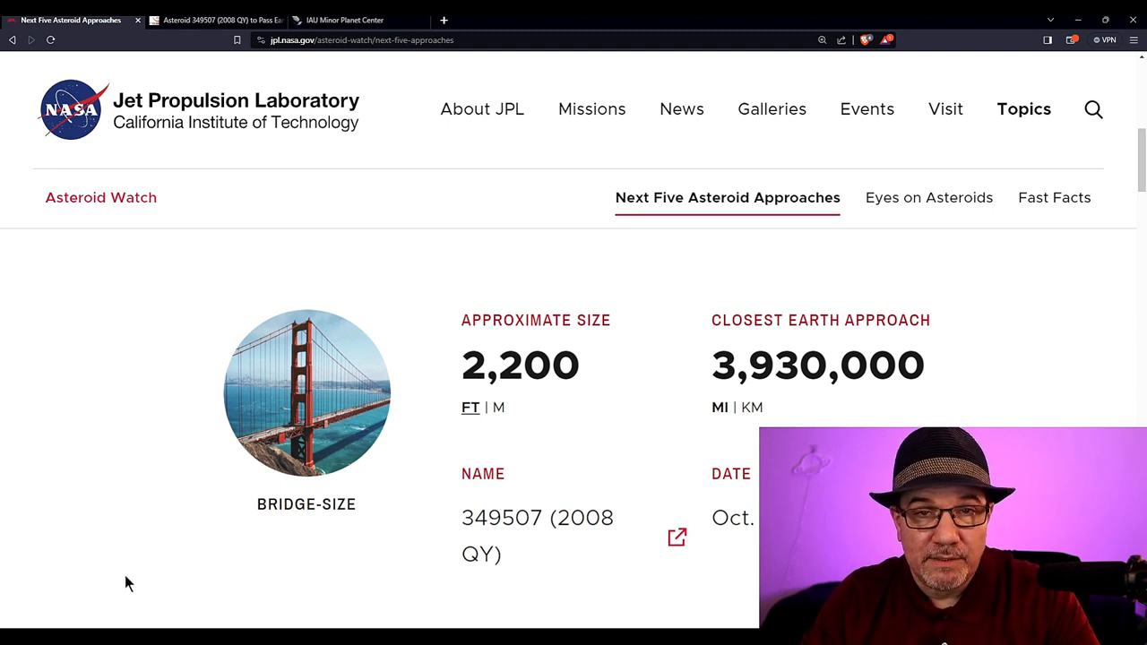
Step: Scroll past 2023 QC8 to the 2023 RF10 card (84 ft, 3,770,000 miles)
scroll(down, 3)
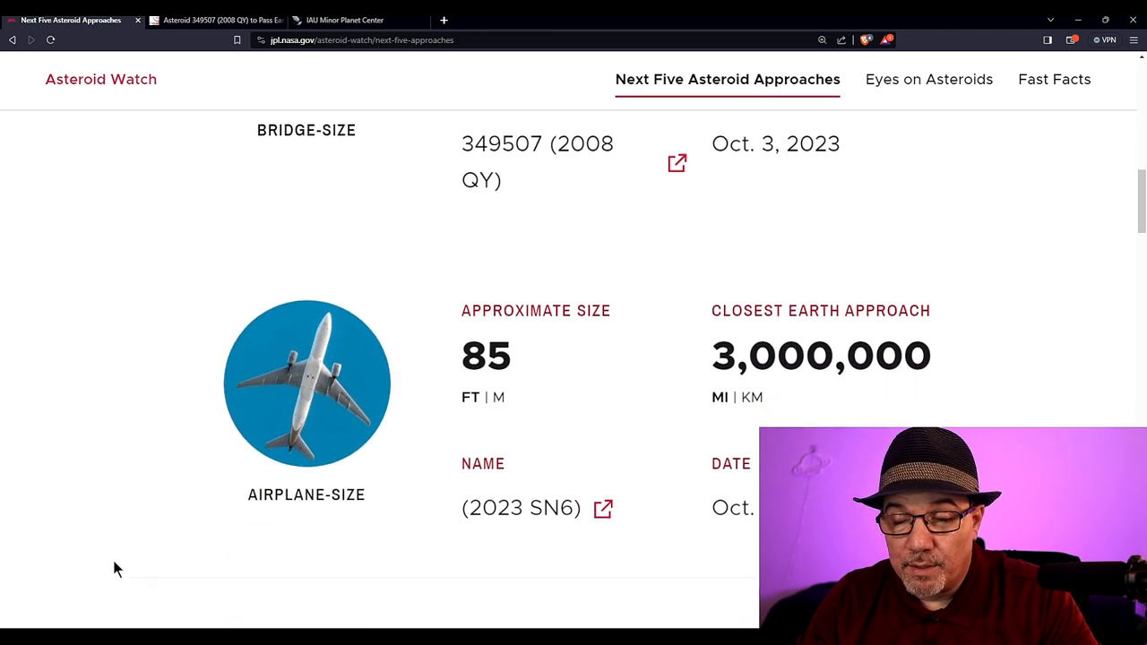
scroll(down, 3)
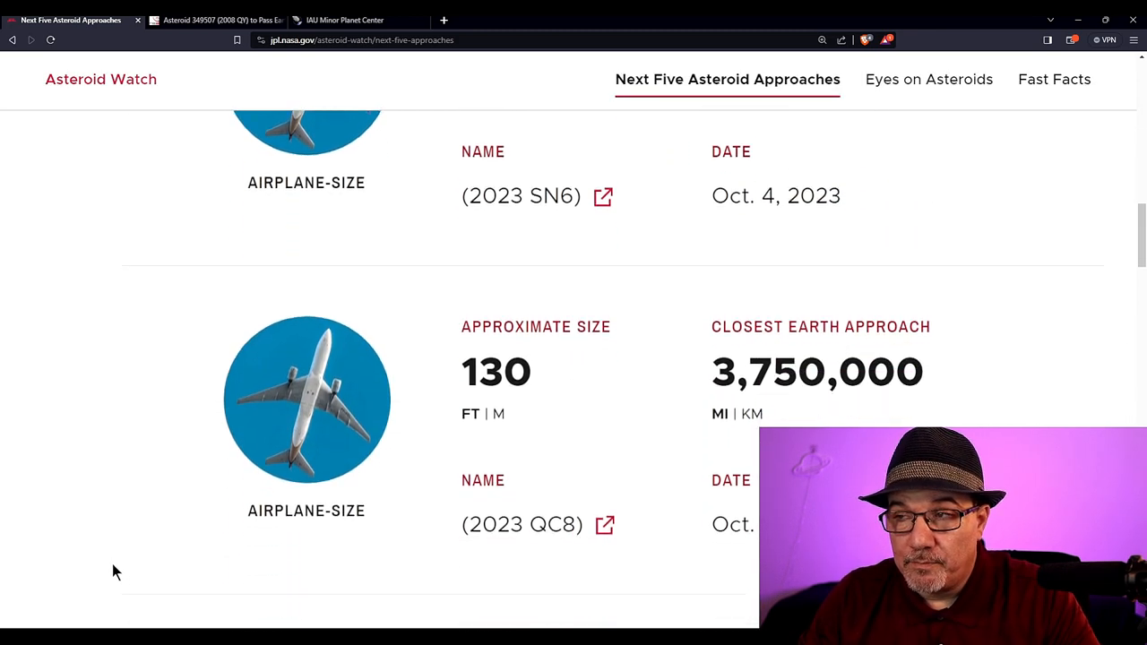
scroll(down, 3)
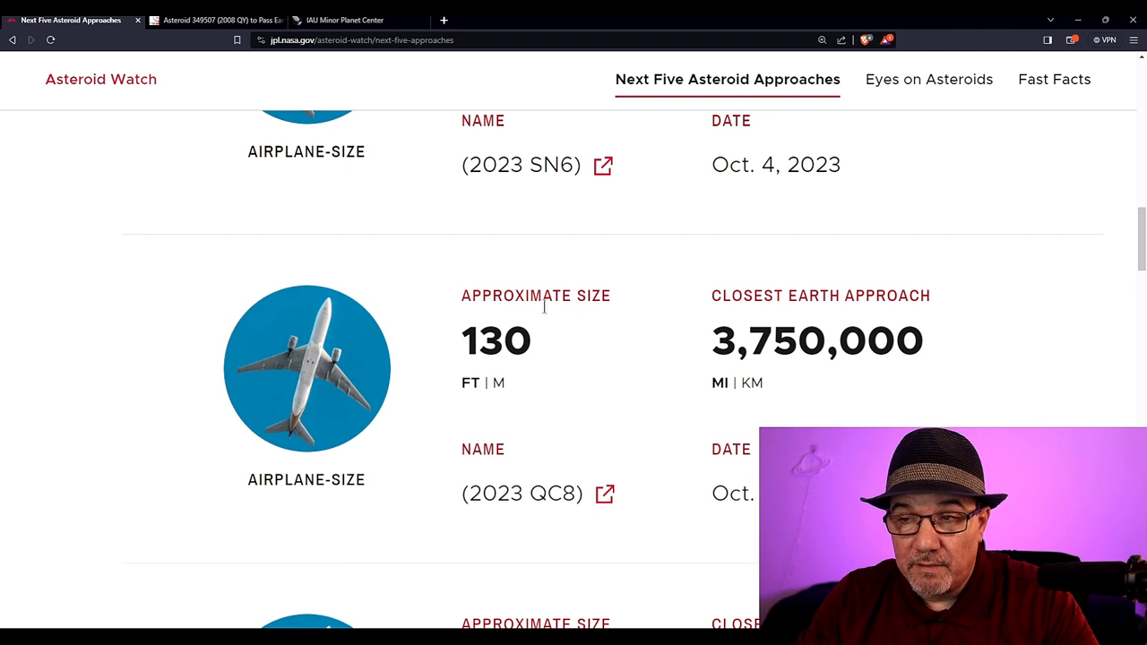
mouse_move(399, 412)
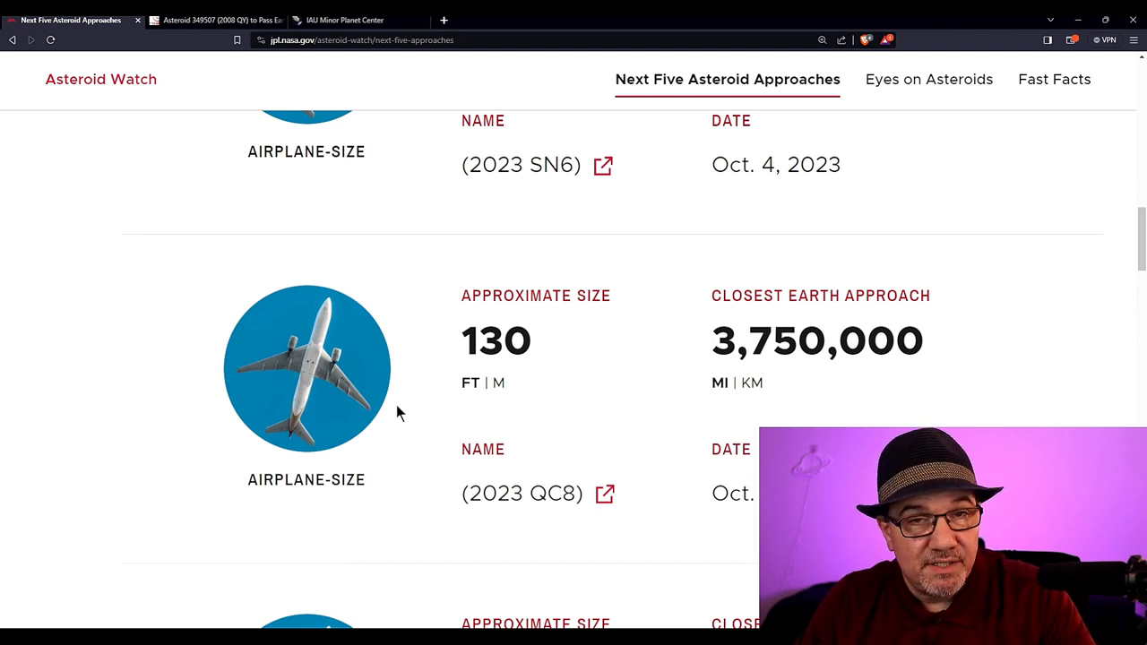
mouse_move(389, 431)
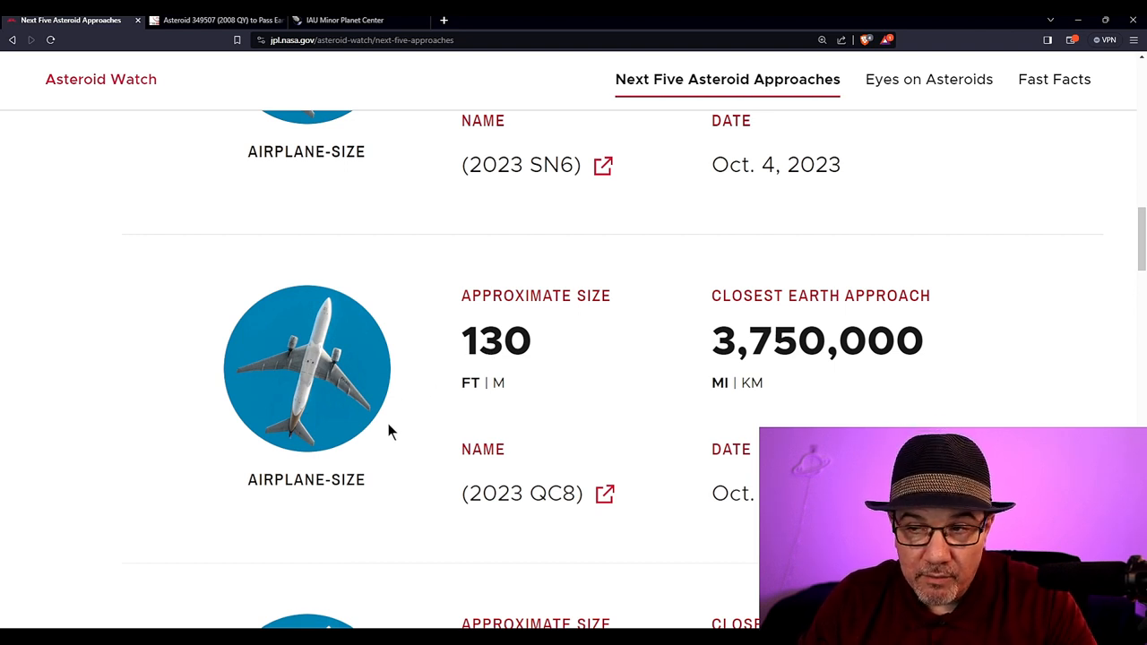
scroll(down, 3)
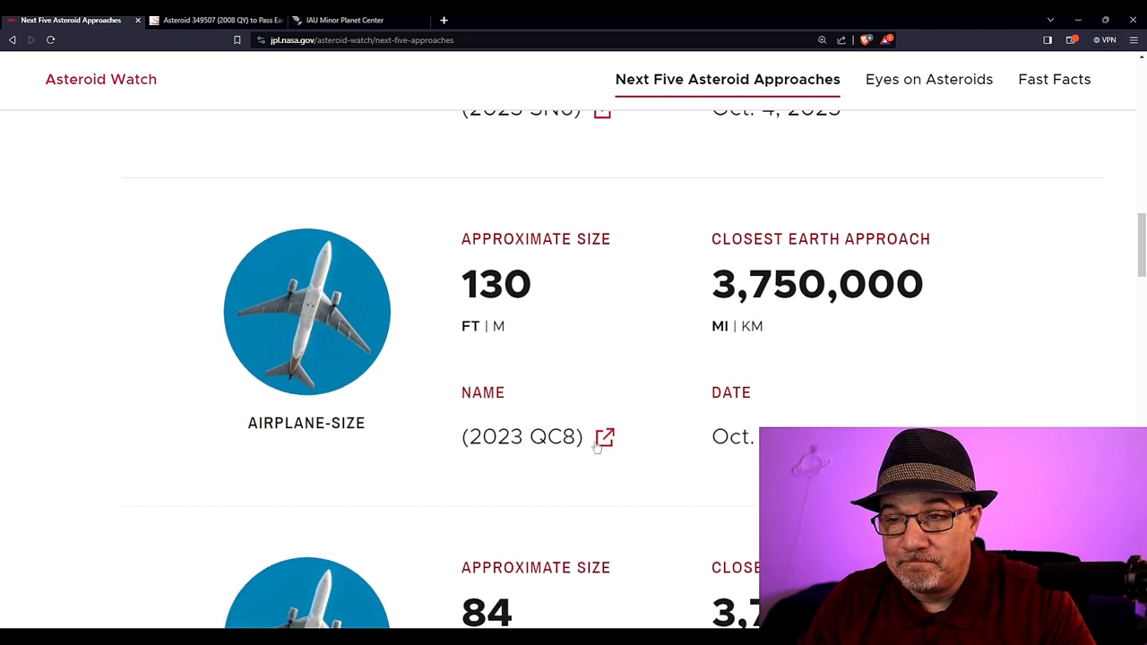
scroll(down, 3)
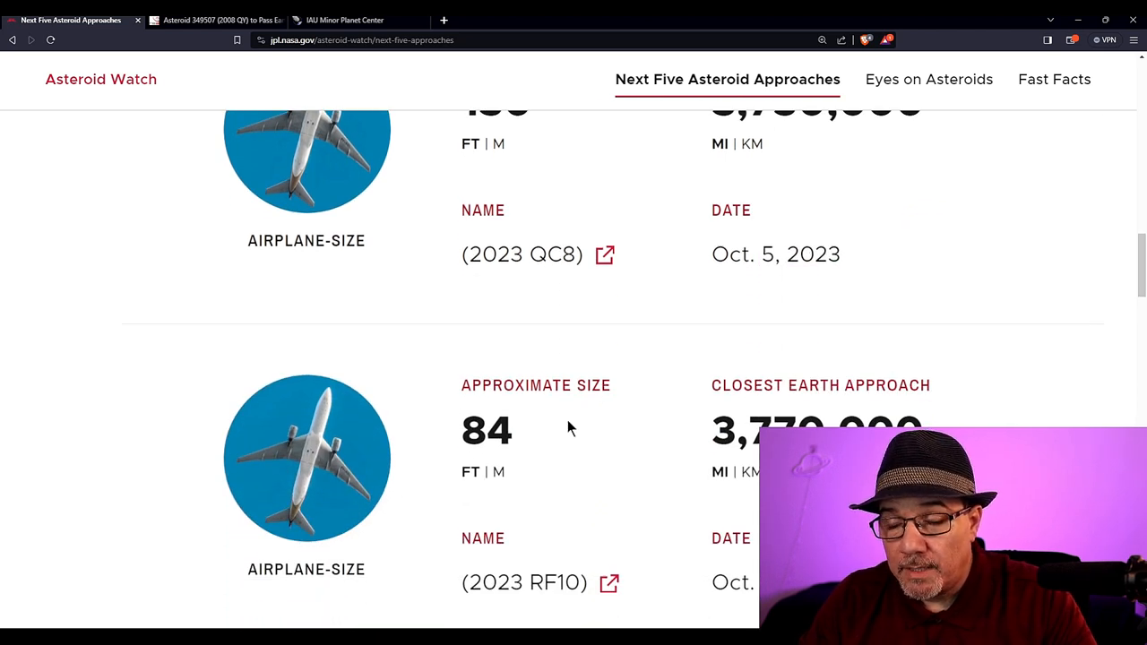
mouse_move(589, 440)
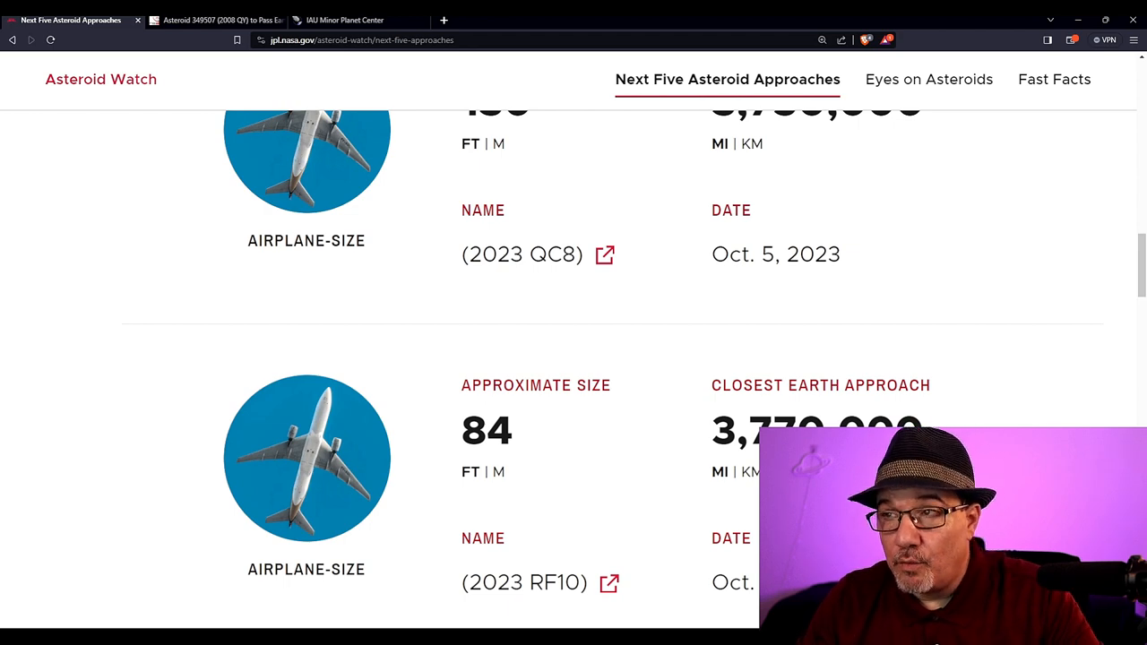
scroll(up, 3)
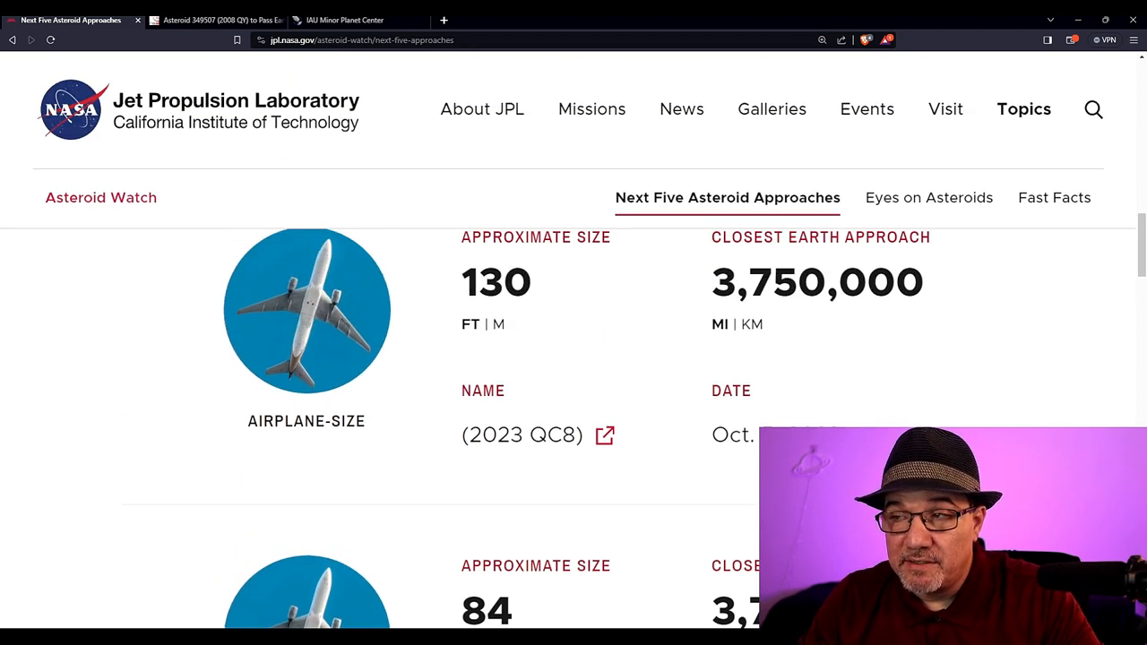
mouse_move(678, 493)
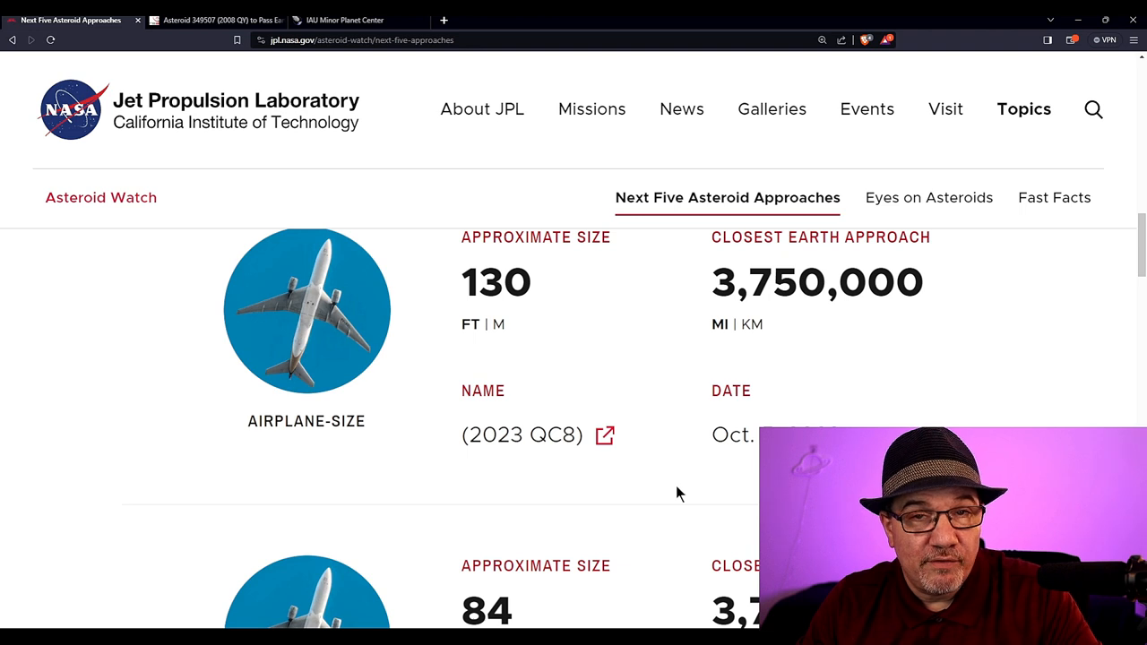
mouse_move(634, 508)
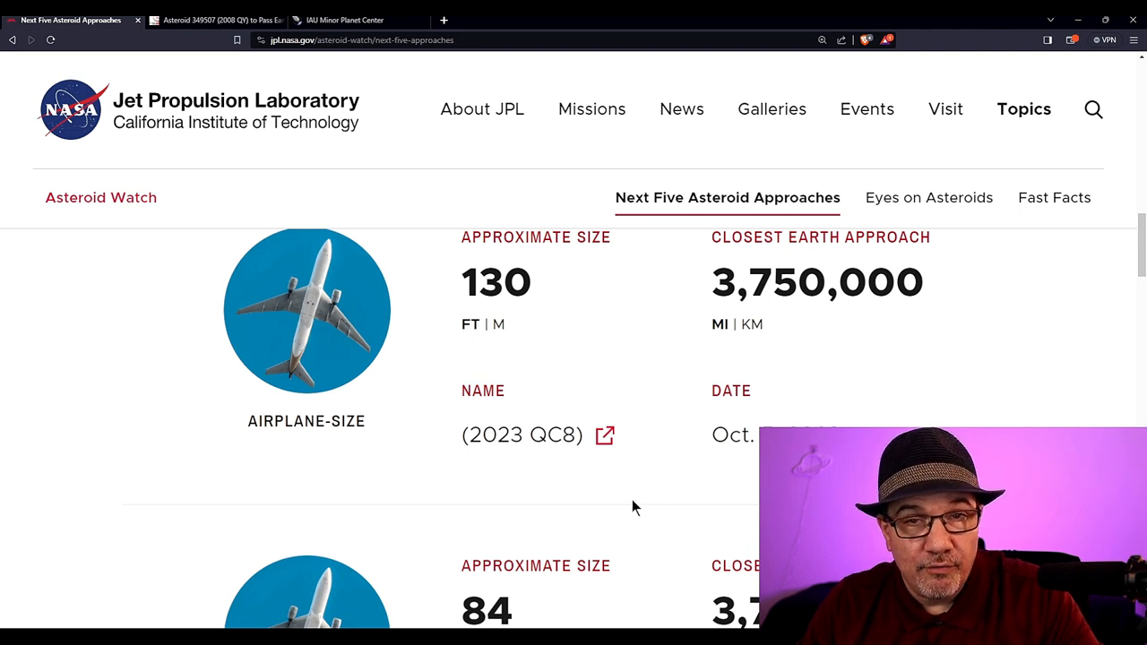
scroll(down, 3)
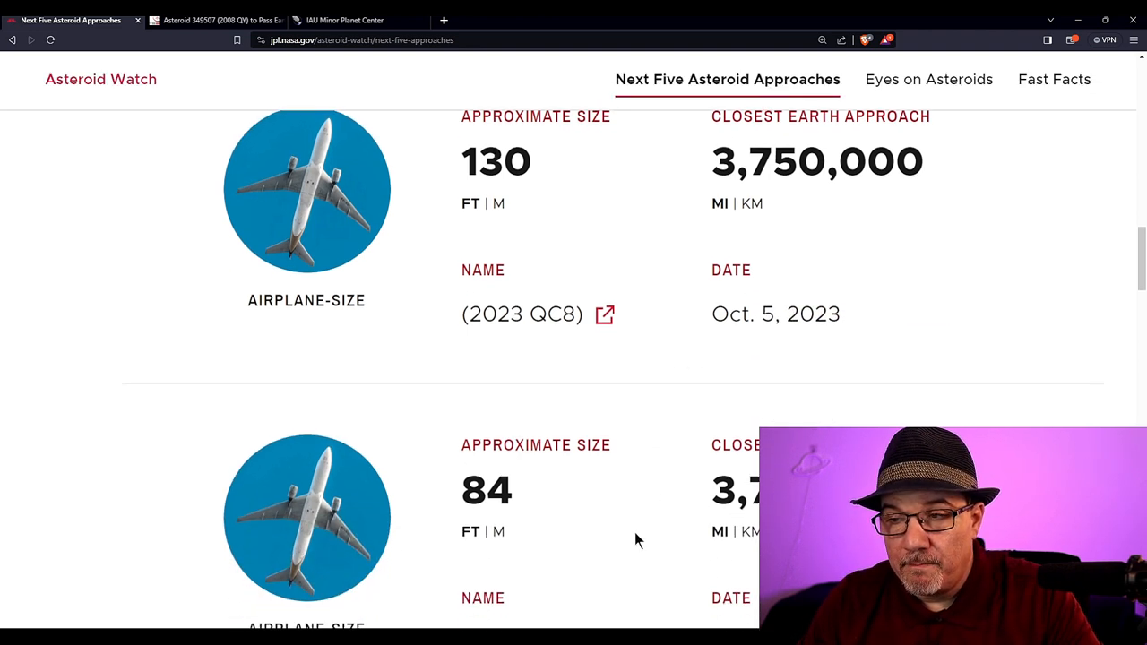
scroll(down, 3)
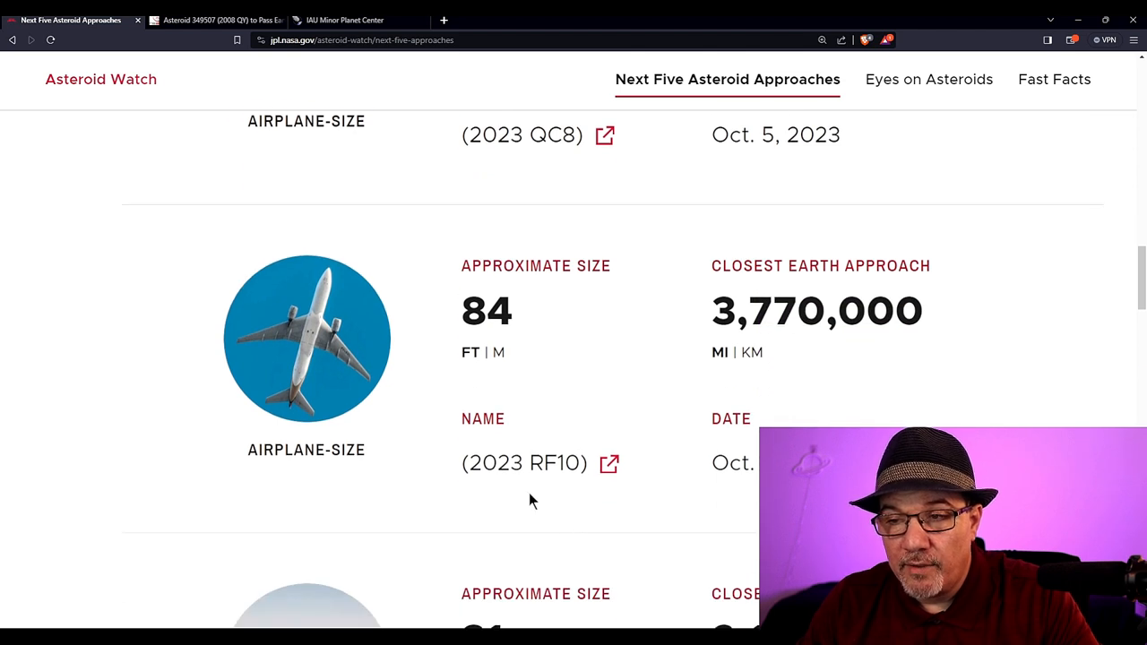
scroll(down, 3)
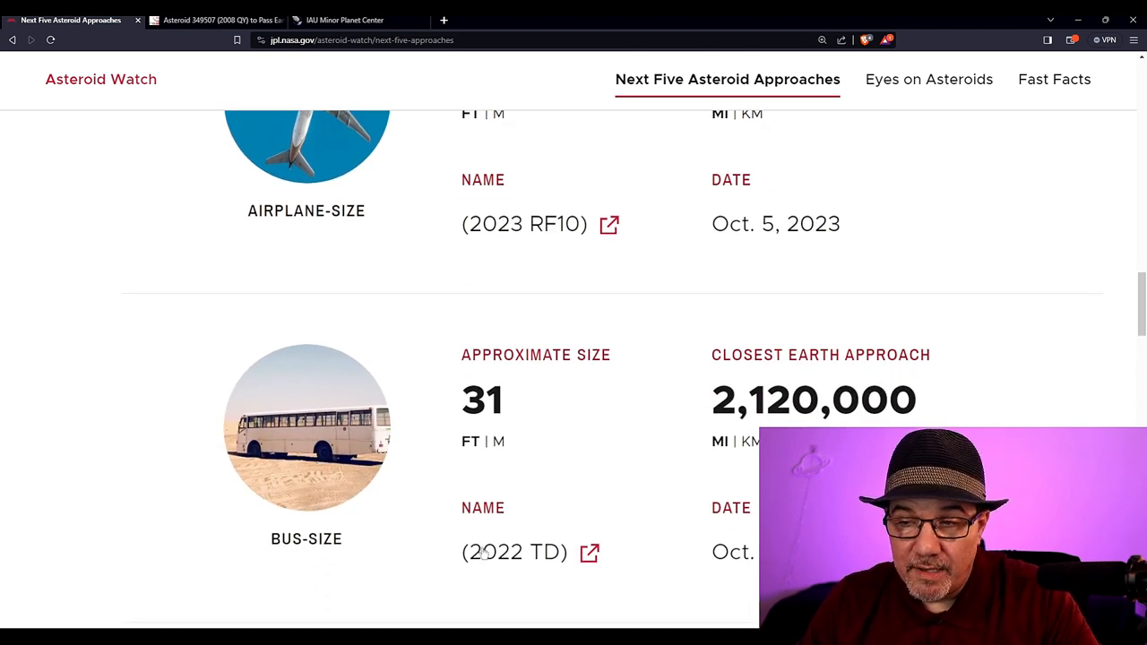
mouse_move(717, 484)
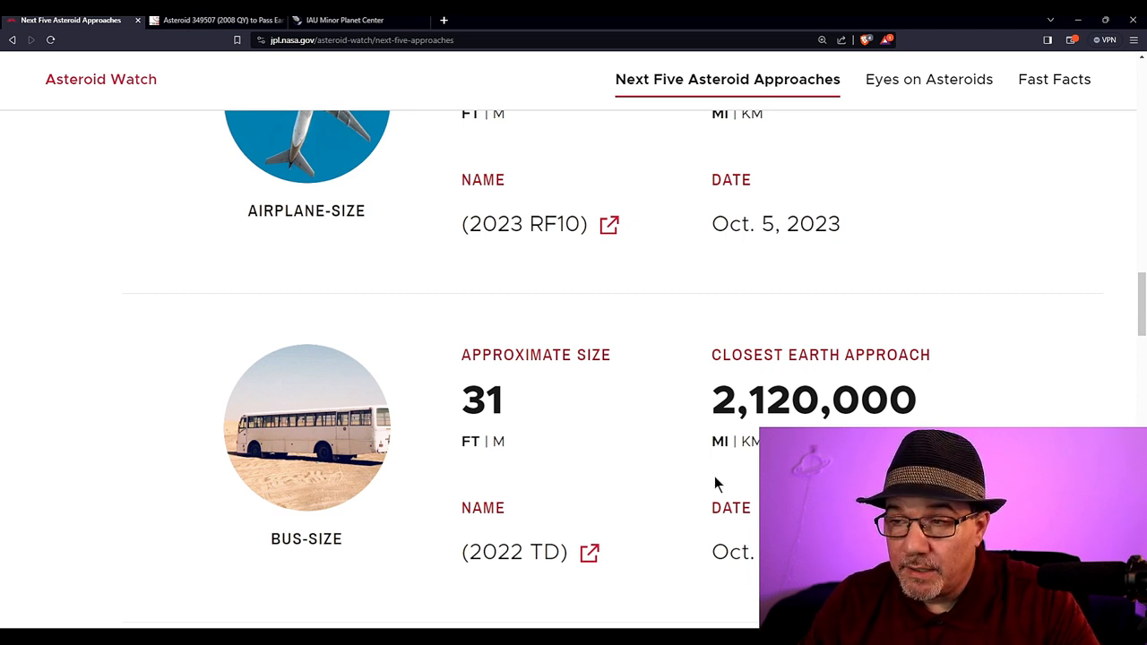
mouse_move(678, 482)
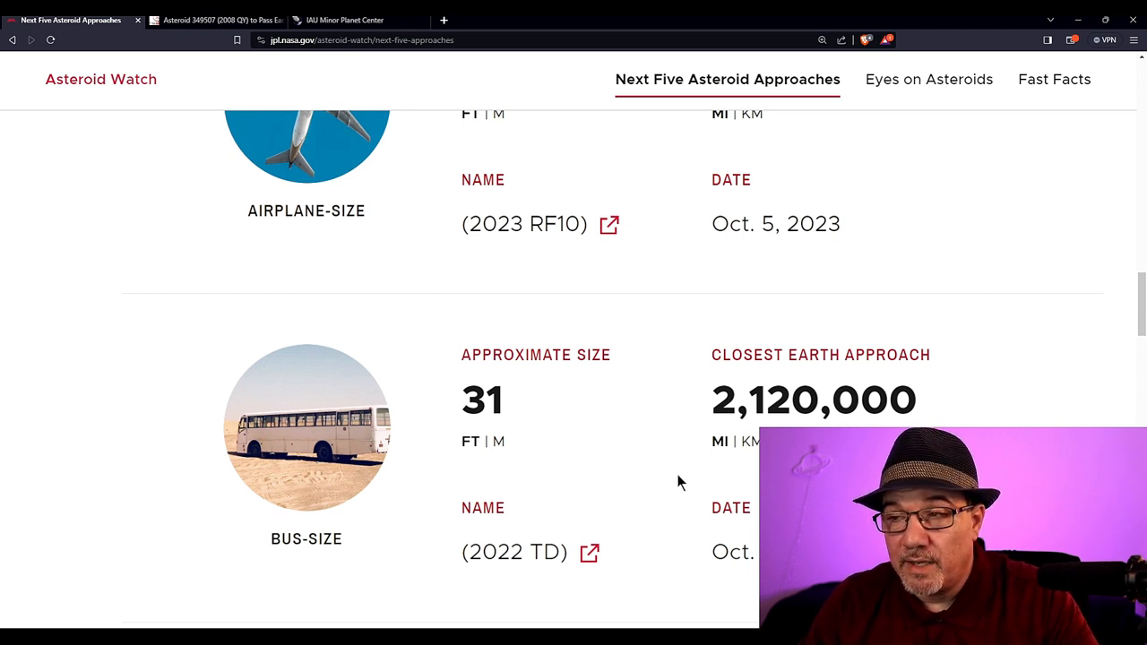
mouse_move(764, 355)
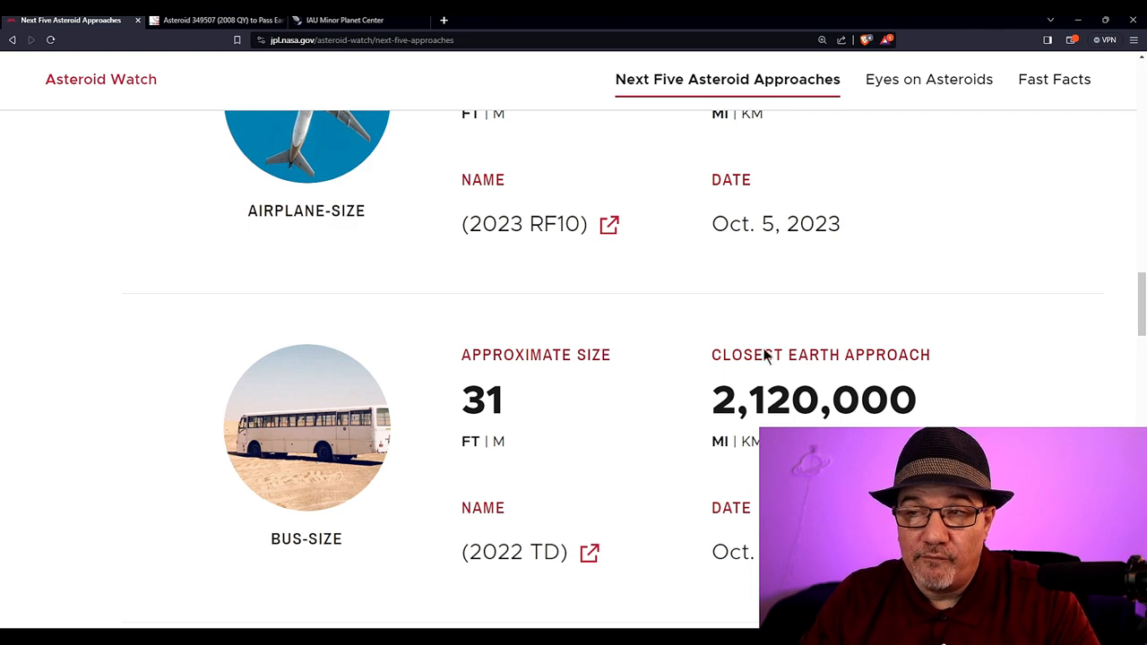
scroll(up, 3)
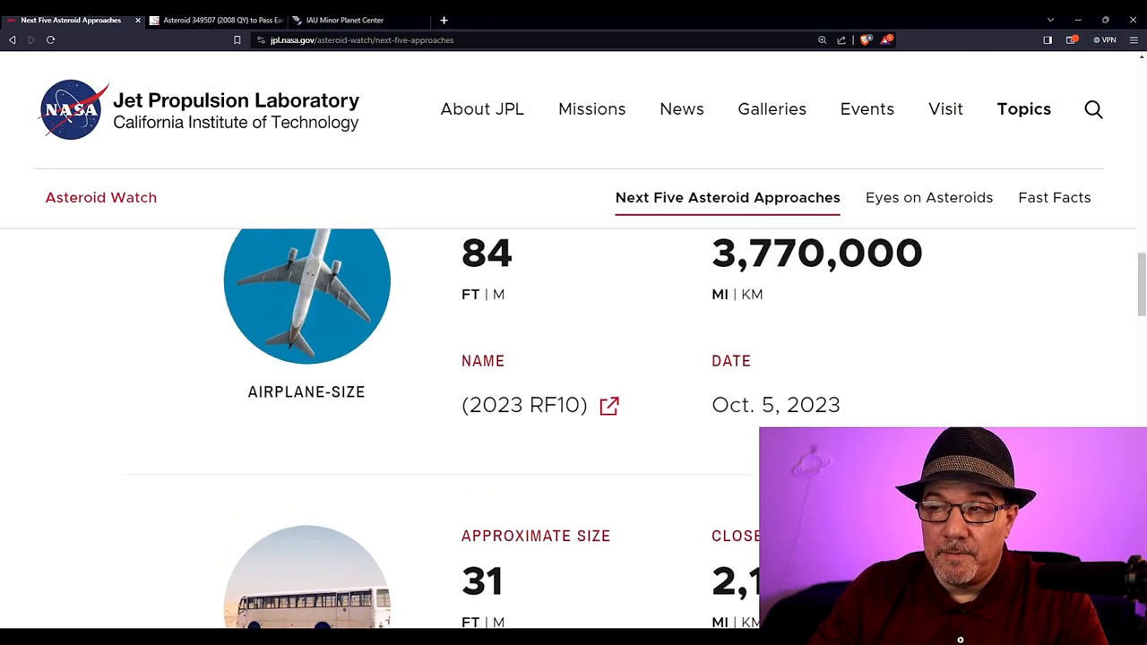
Step: Scroll back up to the full 2023 SN6 card (85 ft, 3,000,000 miles)
scroll(down, 3)
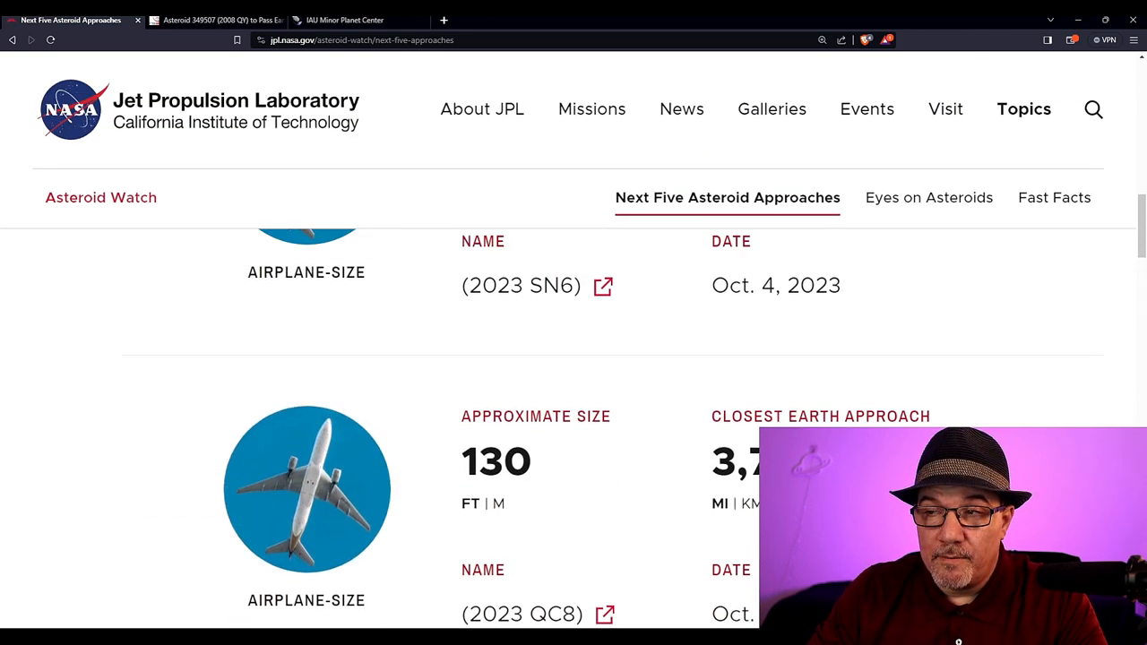
mouse_move(588, 589)
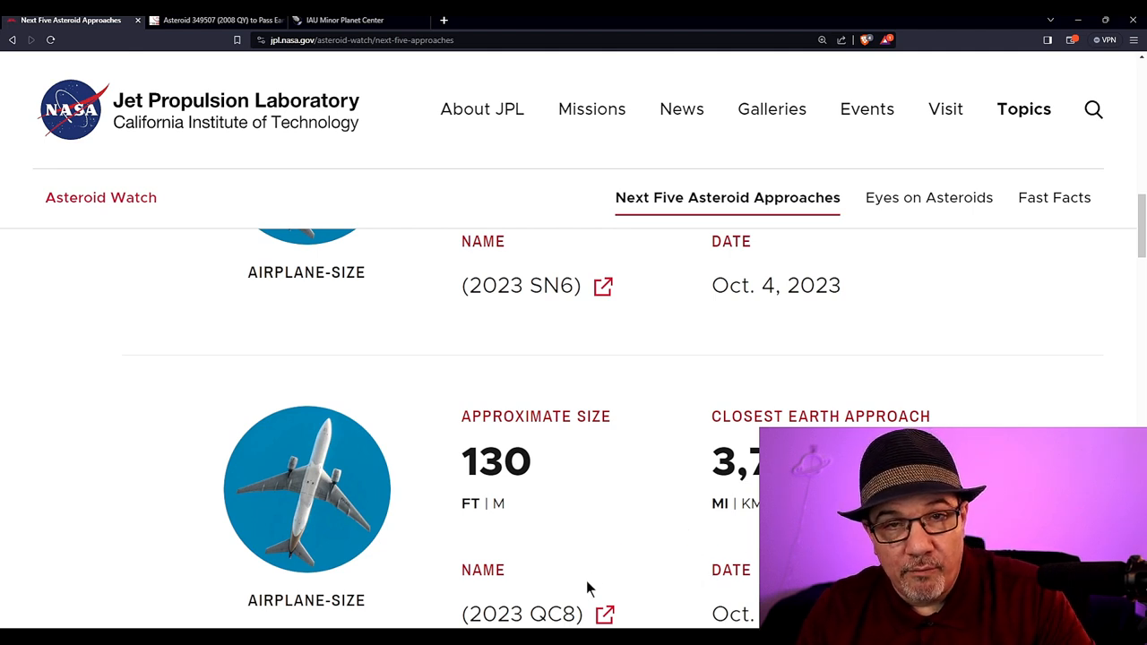
mouse_move(552, 601)
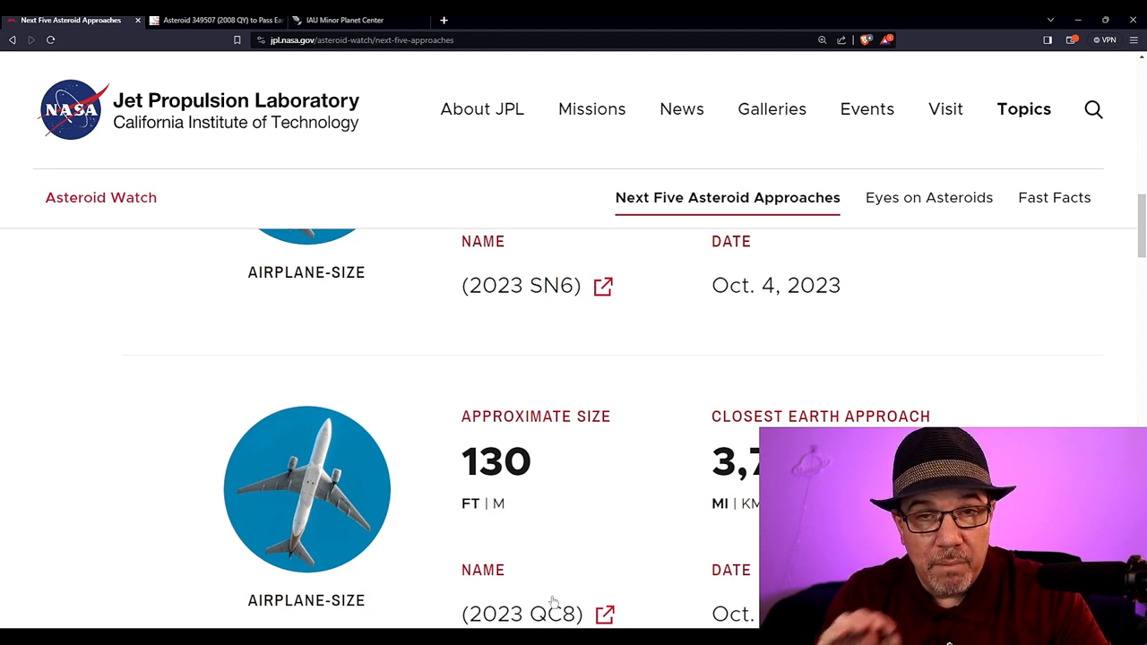
mouse_move(473, 512)
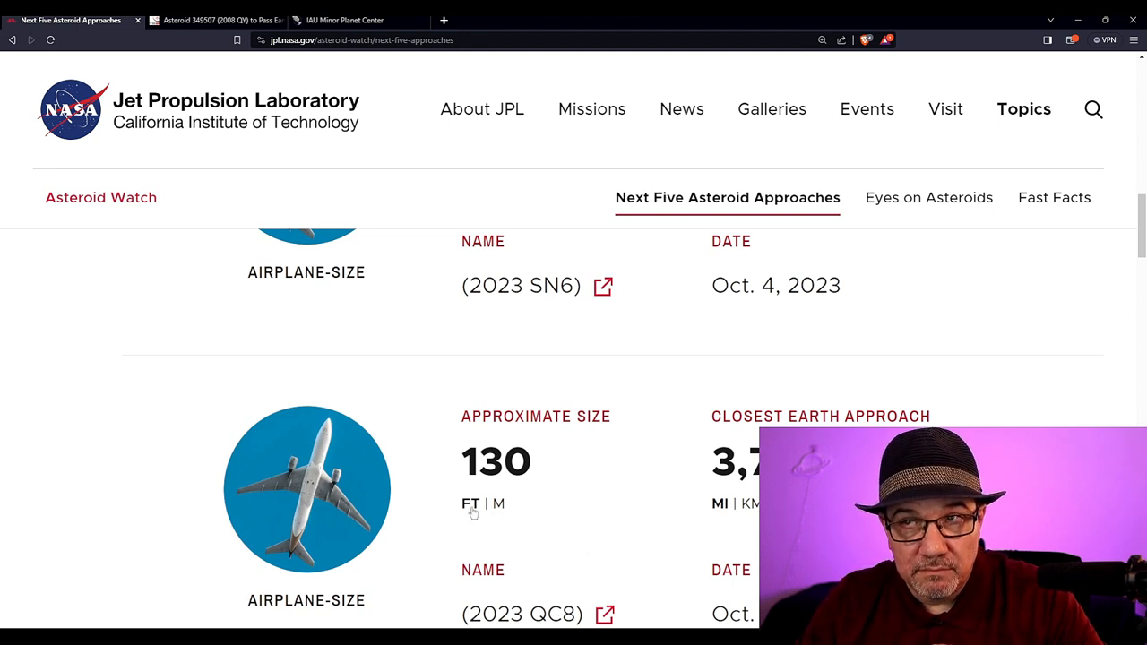
mouse_move(433, 510)
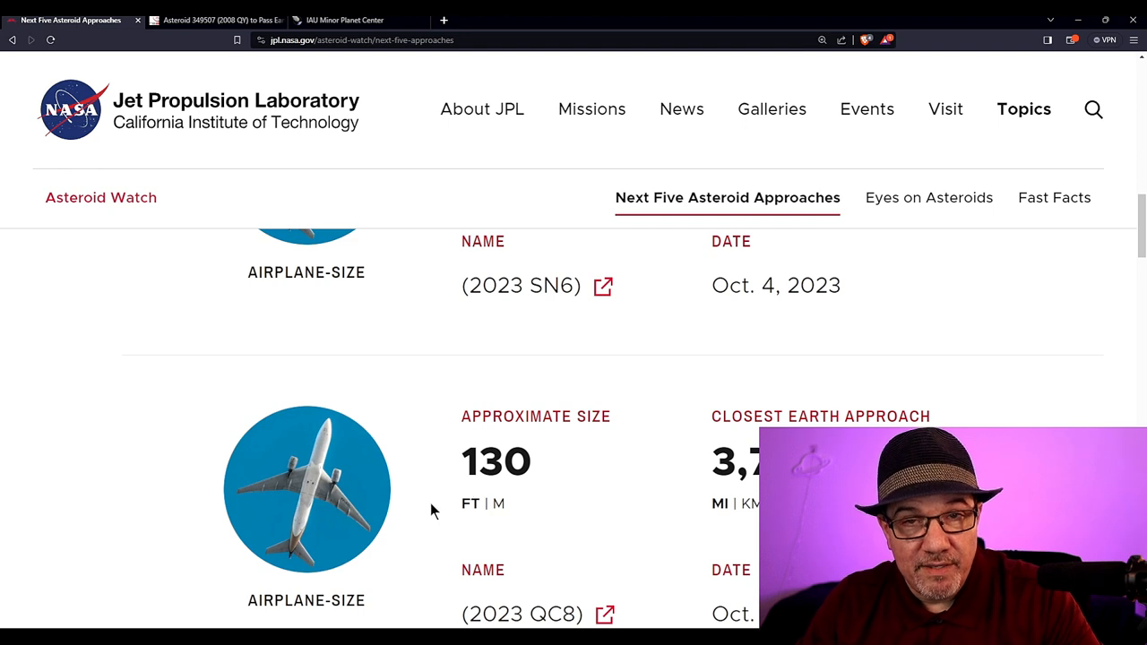
mouse_move(436, 486)
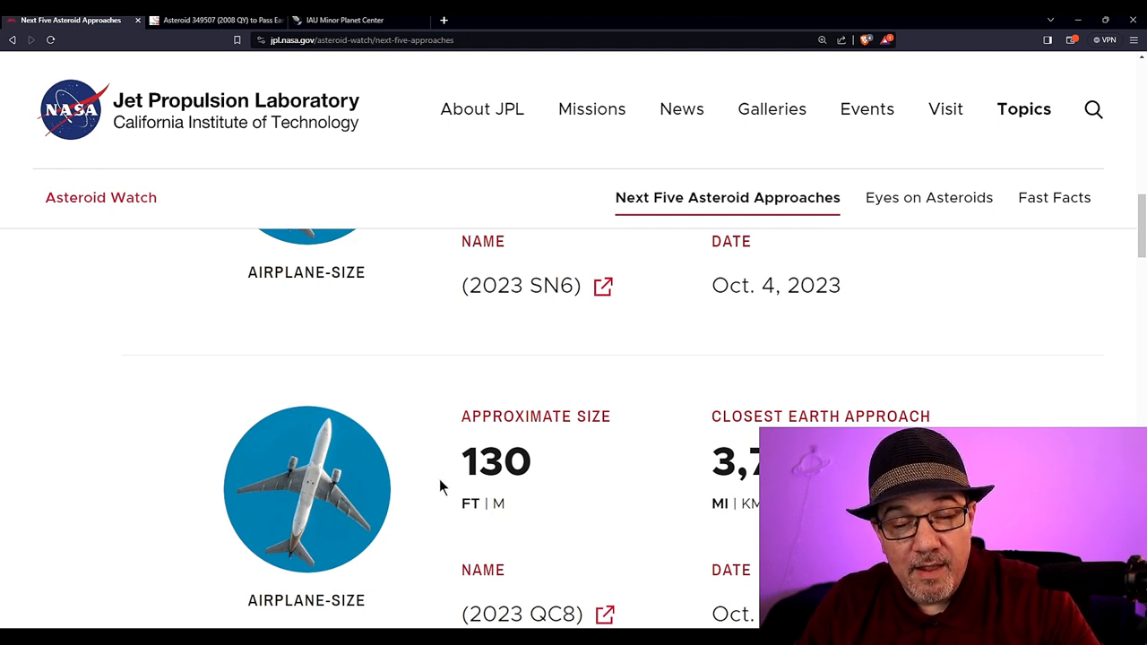
mouse_move(453, 495)
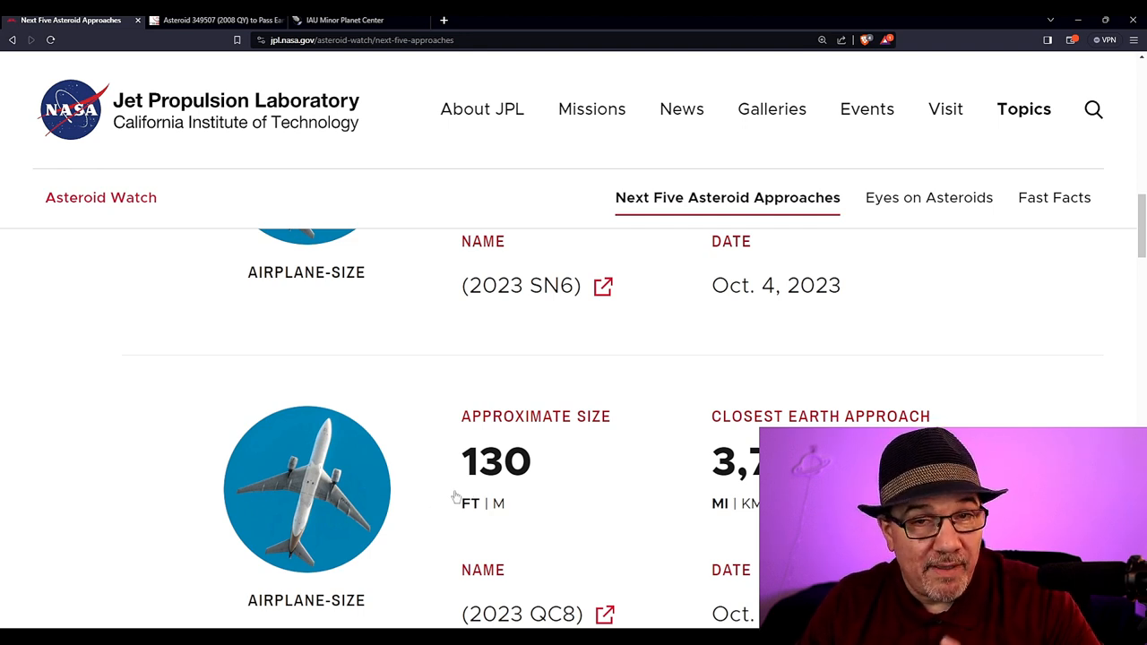
mouse_move(748, 351)
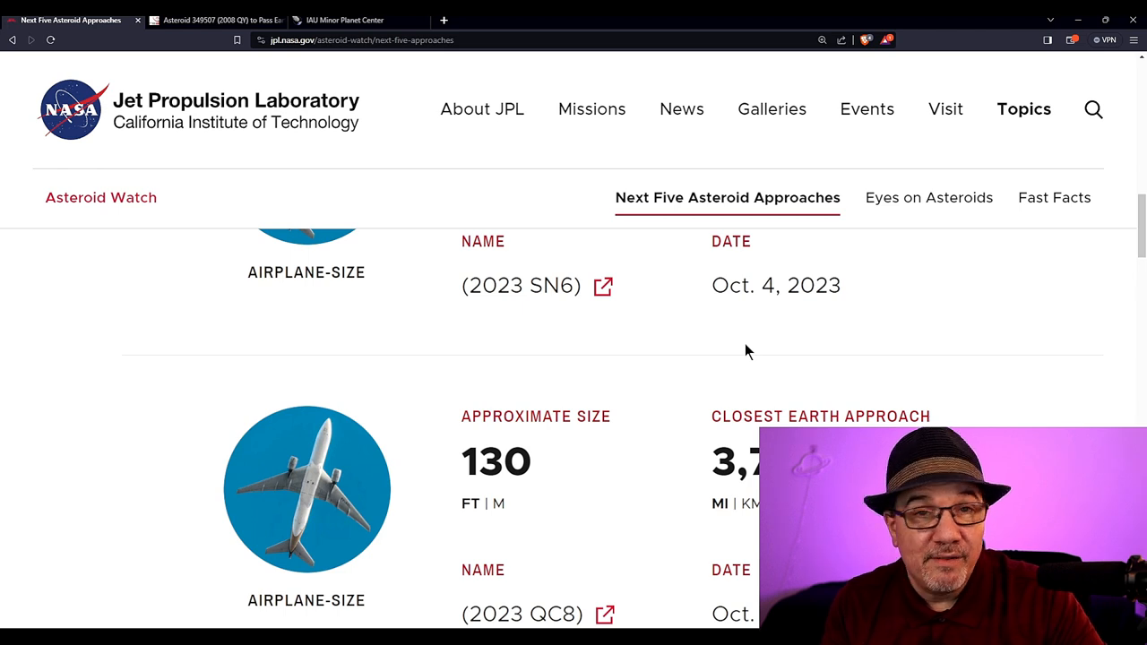
mouse_move(753, 346)
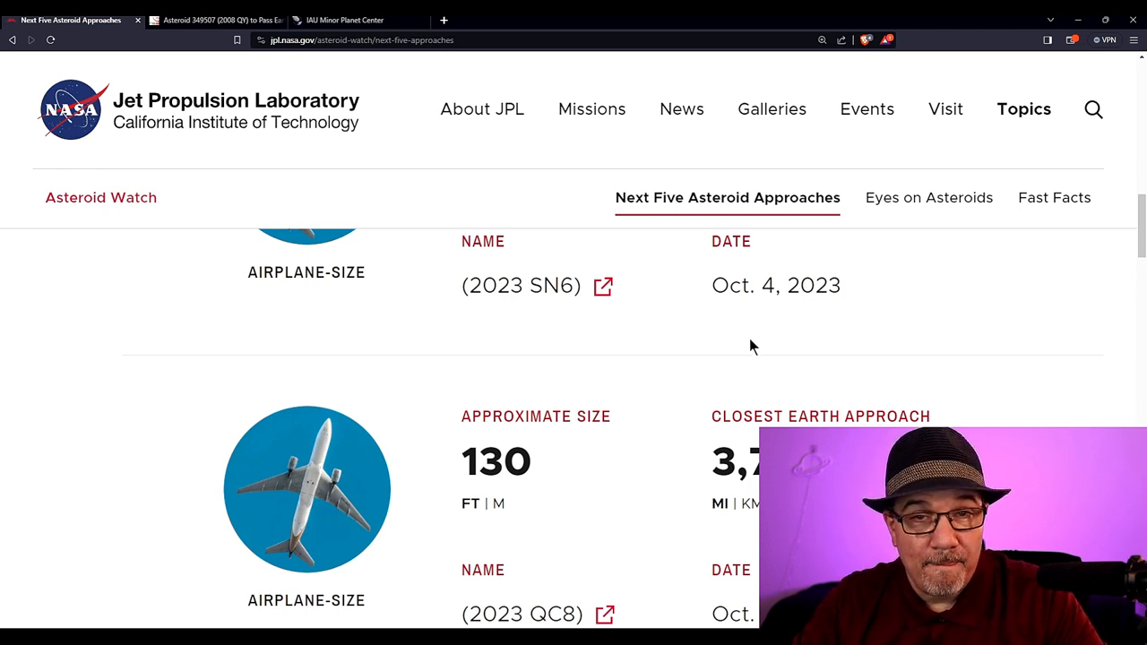
mouse_move(749, 389)
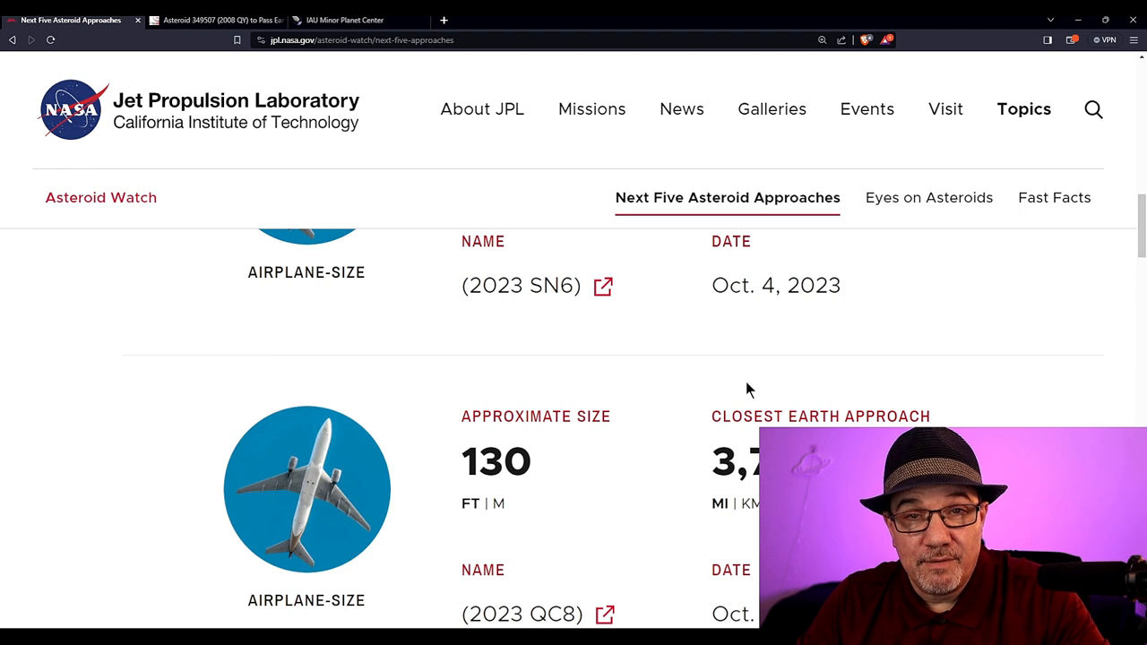
scroll(up, 3)
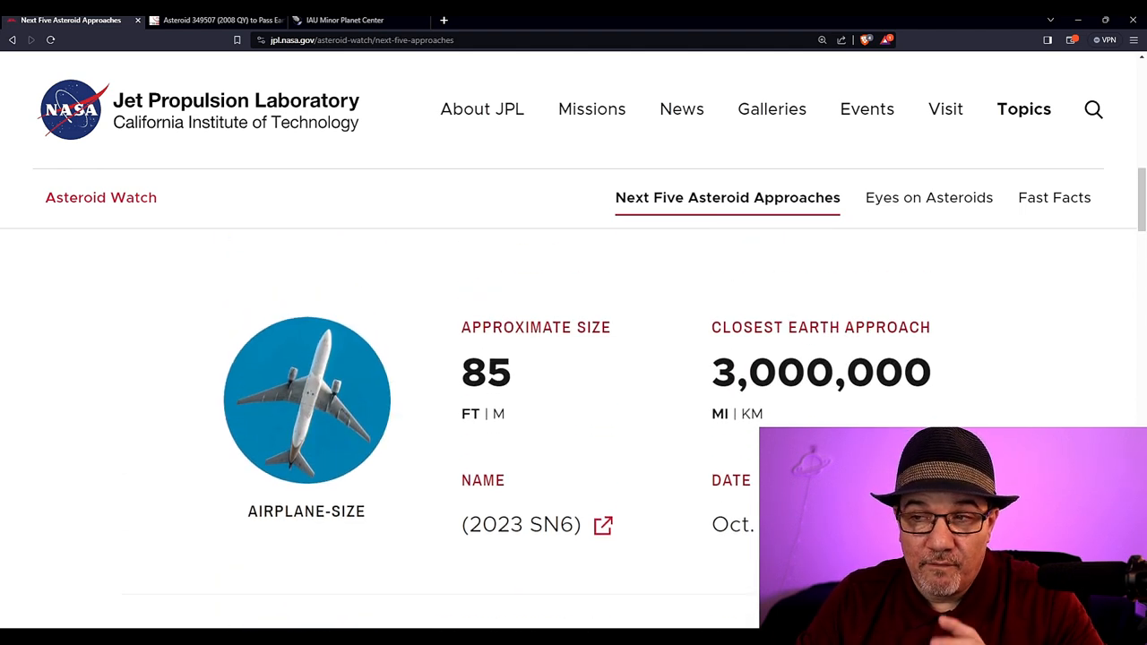